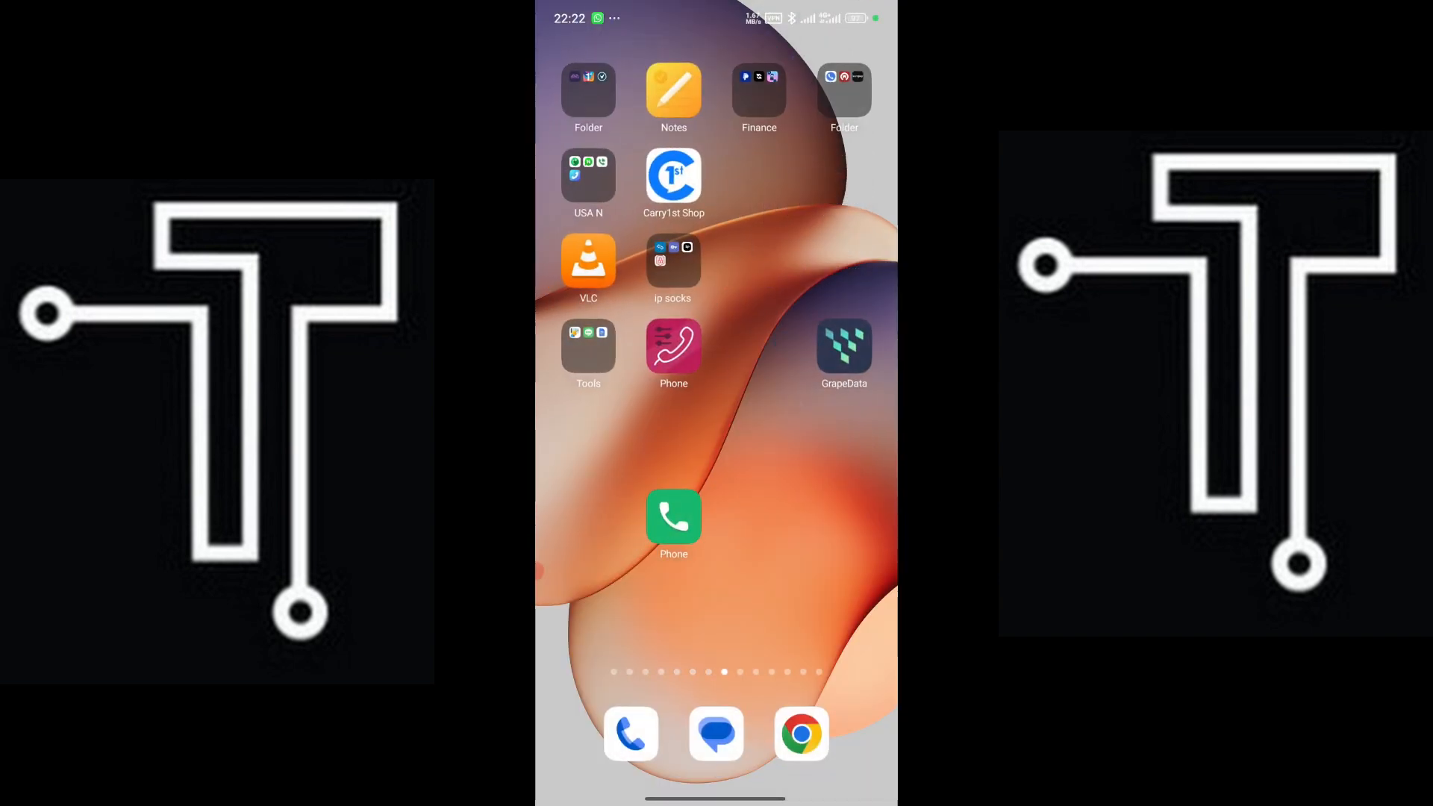
- Launch Talkatone and check the Contacts tab's My number and the Messages conversations list
left_click(673, 516)
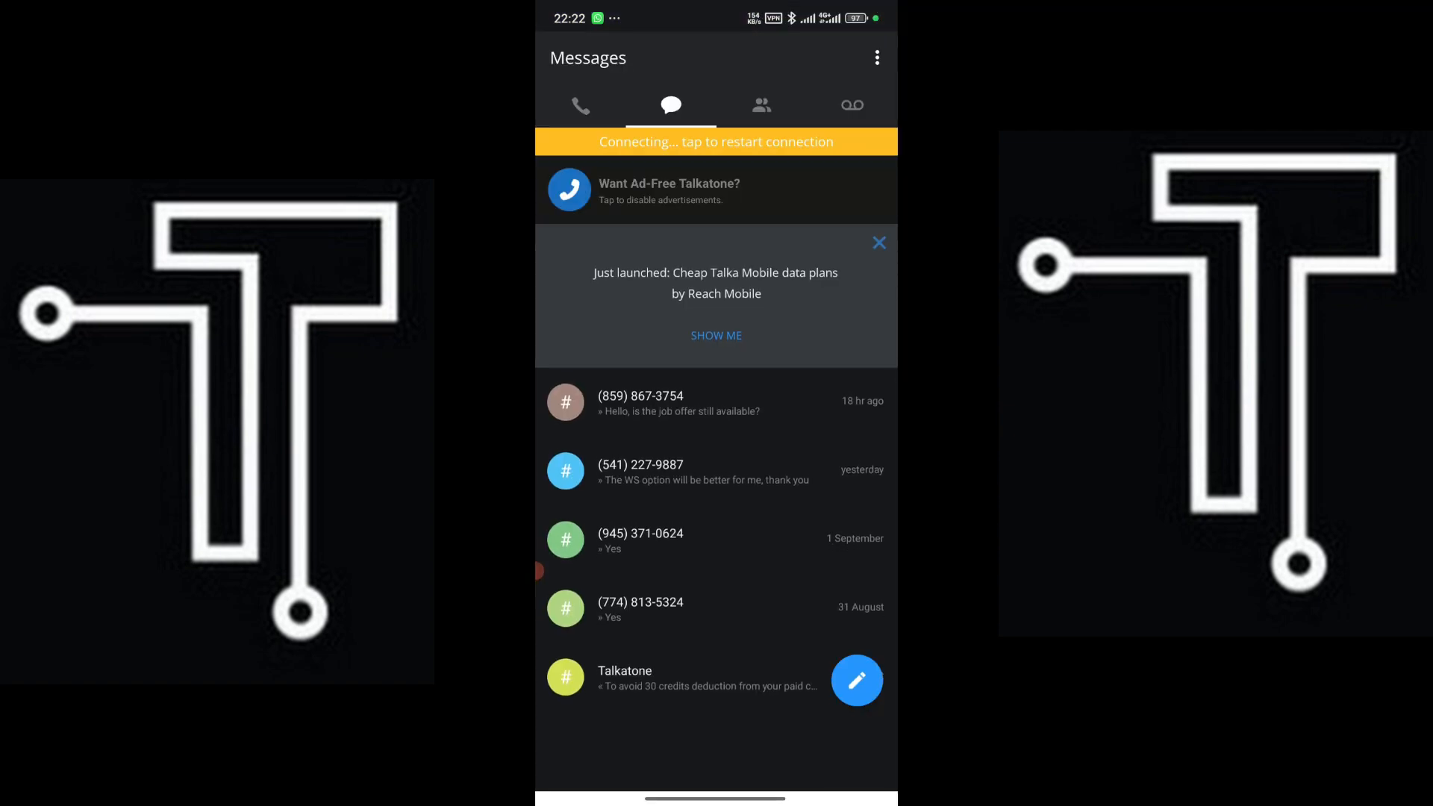
left_click(761, 104)
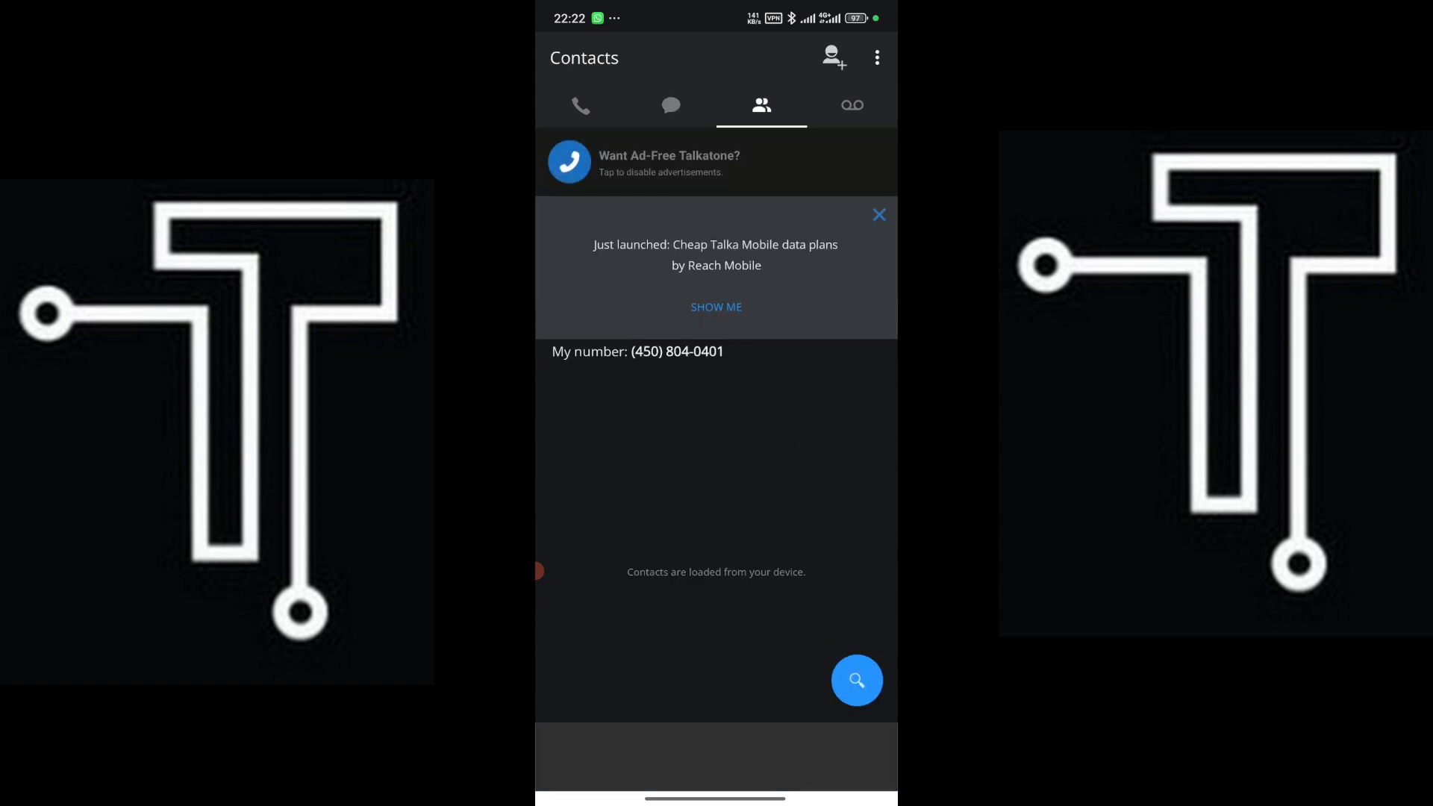
left_click(670, 104)
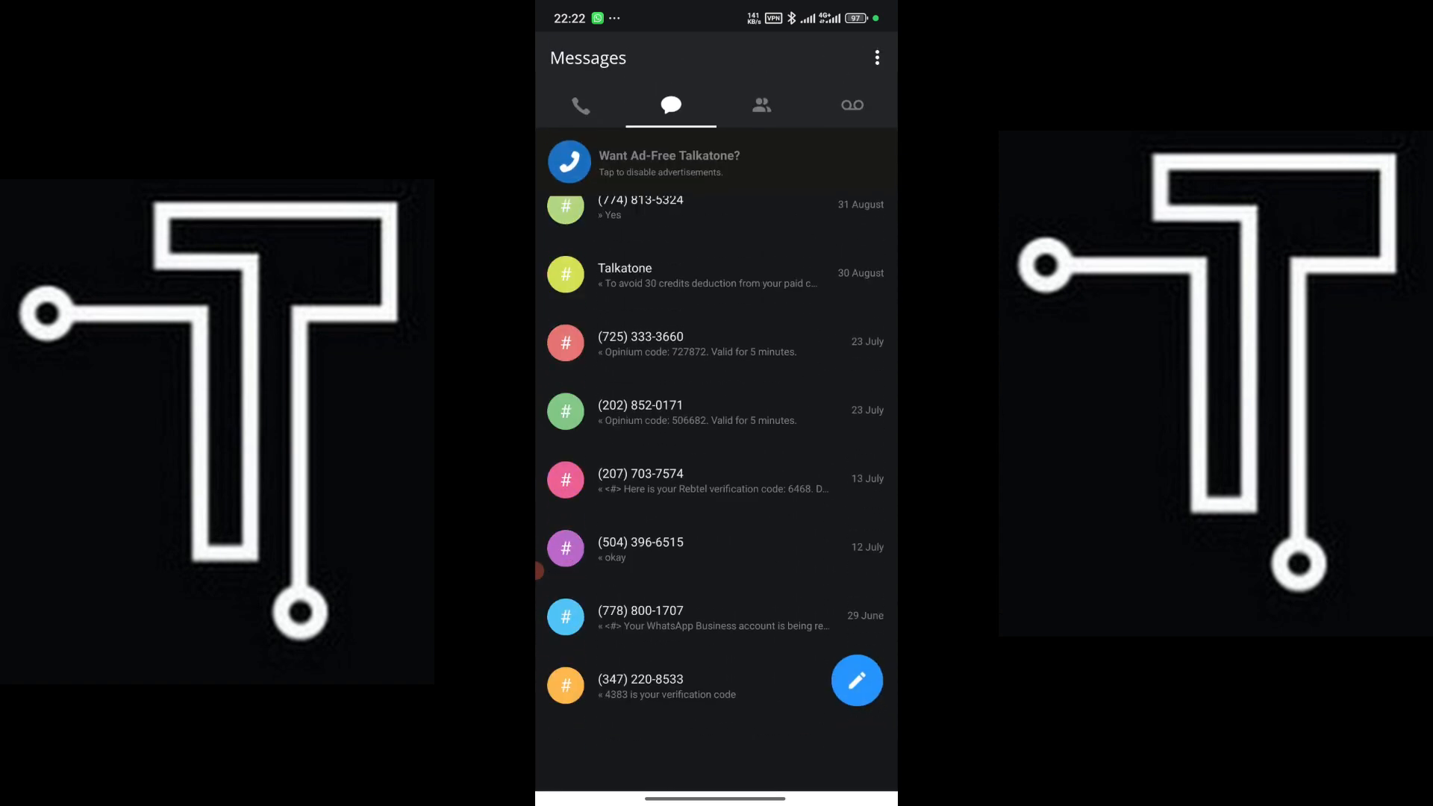
left_click(760, 104)
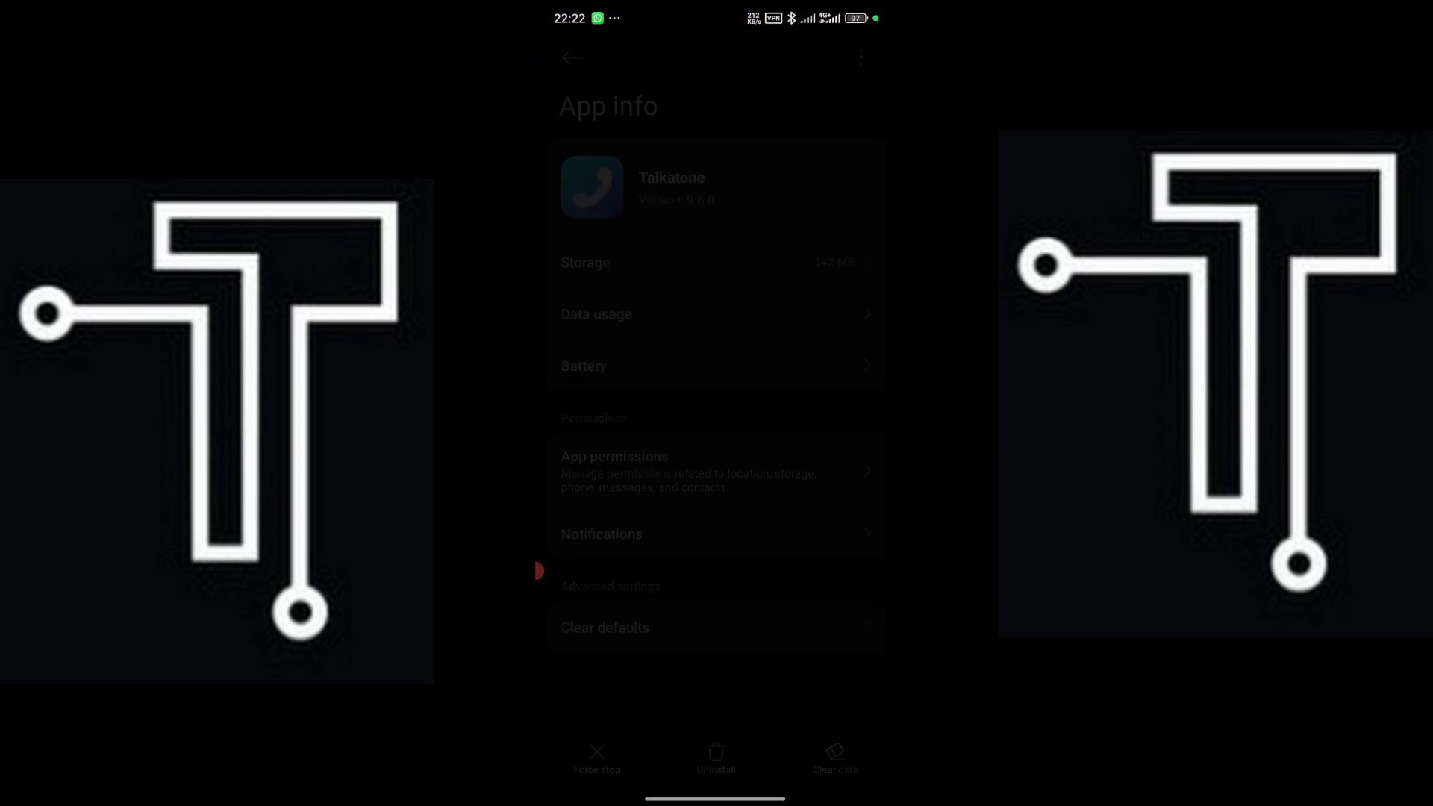
- Clear Talkatone's stored app data so the account is signed out
left_click(832, 758)
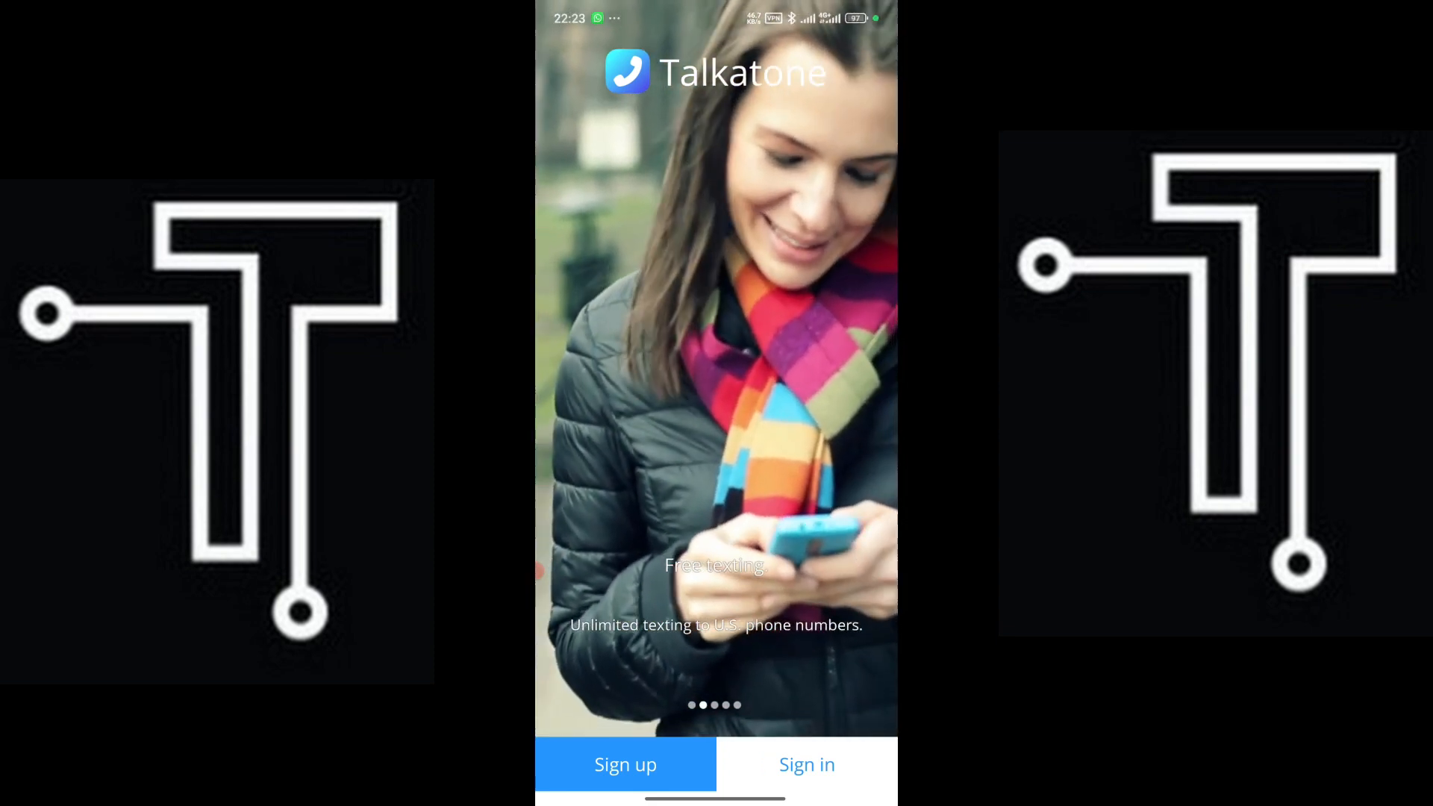
- Start signing in to the existing Talkatone account from the welcome screen
left_click(805, 764)
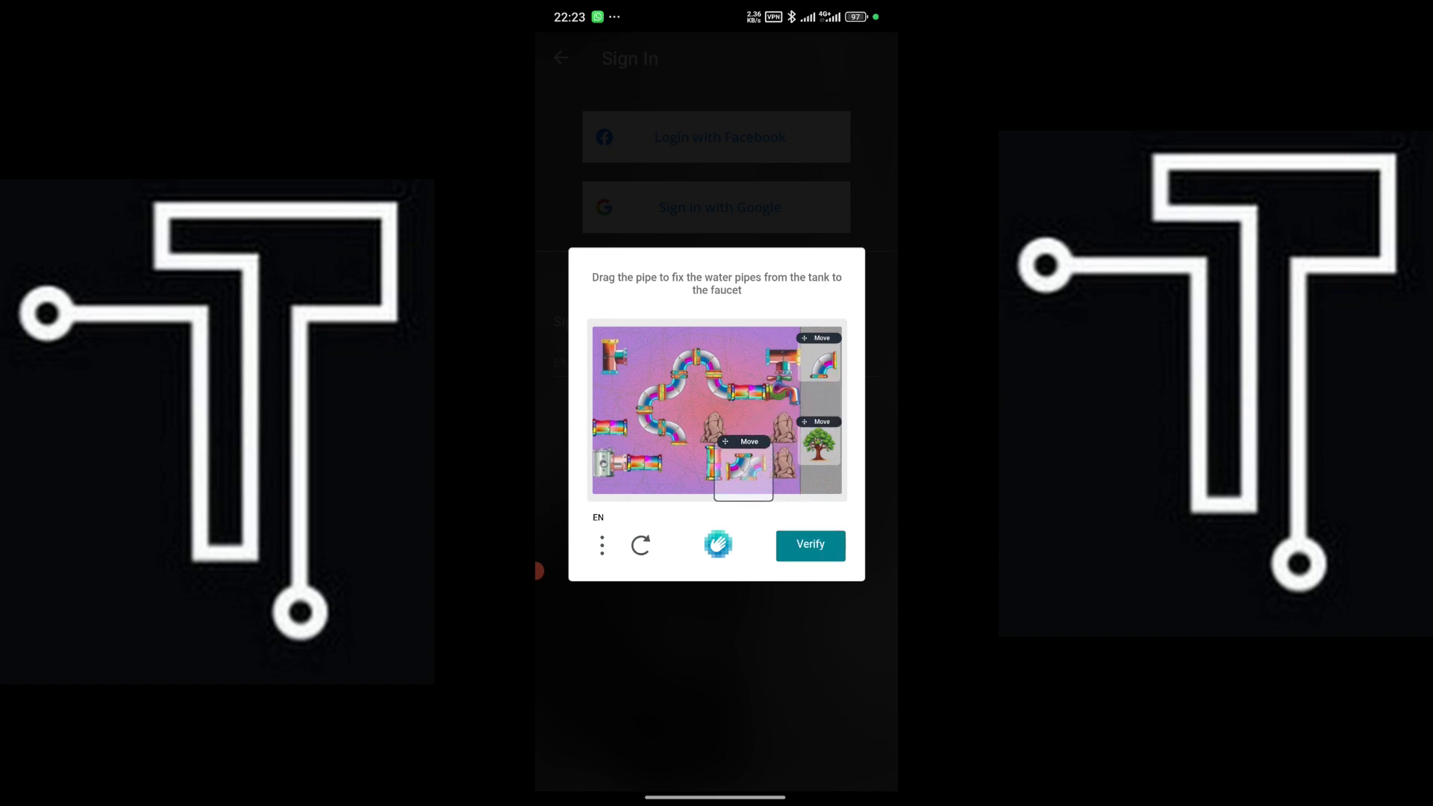
- Connect the tank to the faucet with the pipe pieces and submit the verification puzzle
left_click_drag(742, 470, 681, 456)
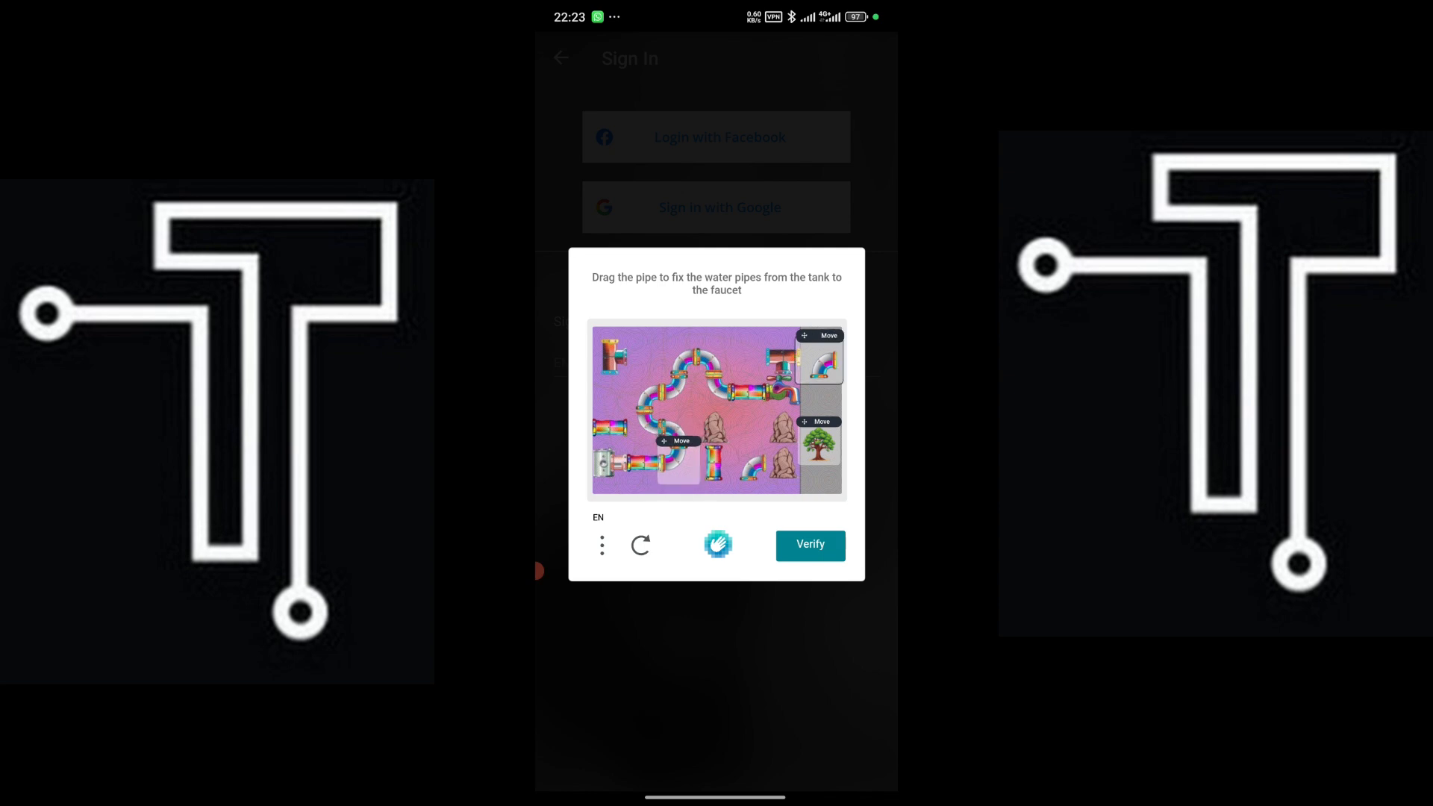
left_click_drag(818, 355, 730, 464)
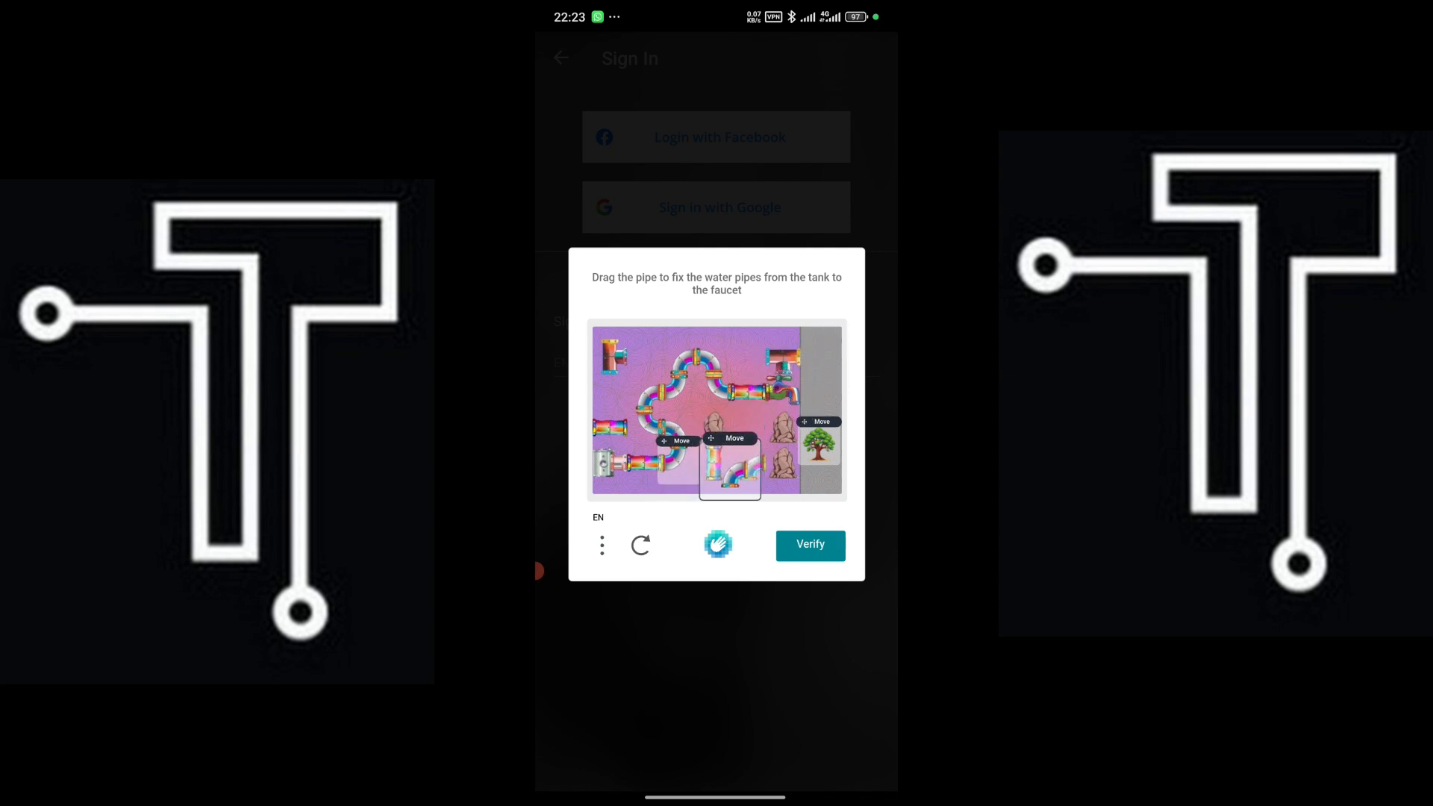
left_click_drag(730, 464, 730, 448)
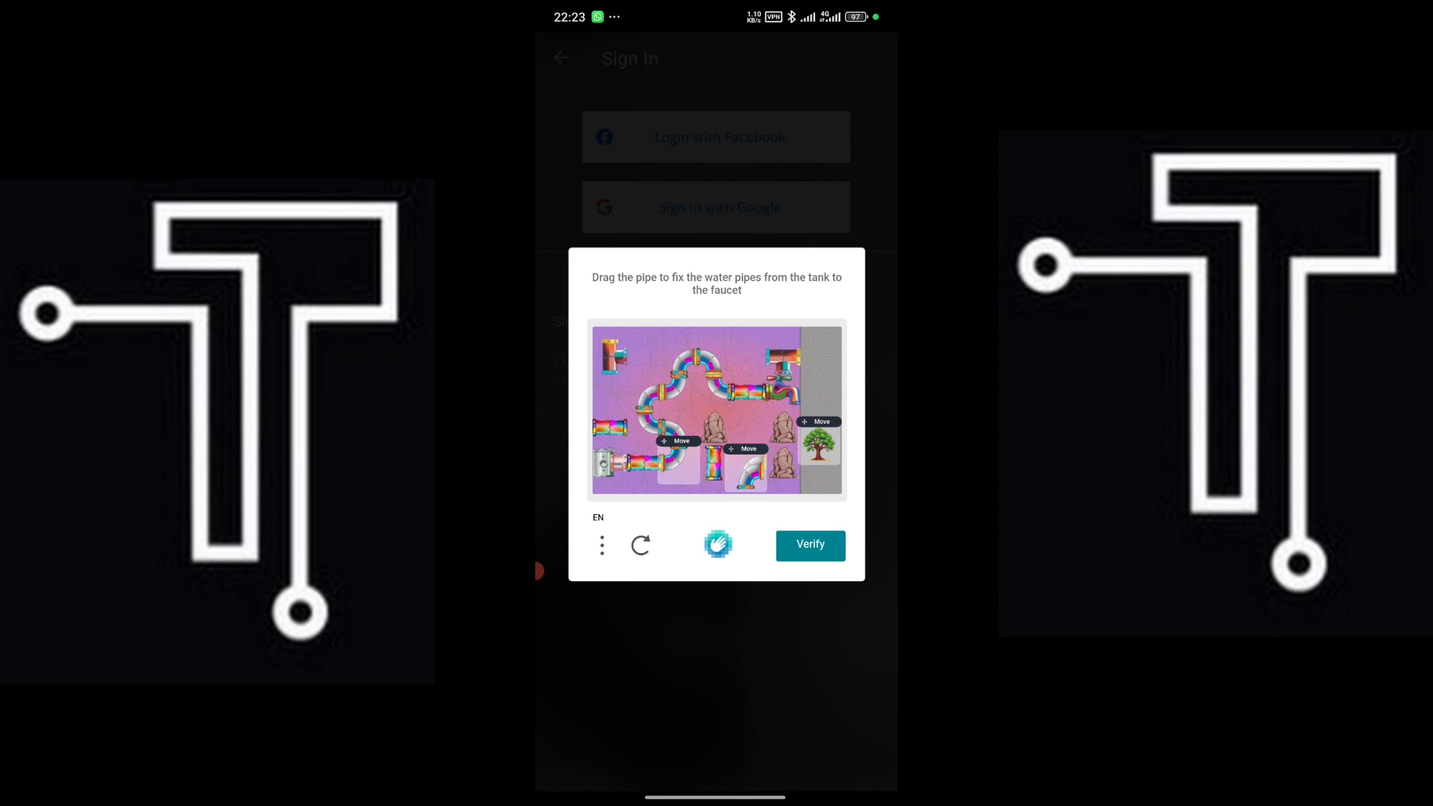
left_click_drag(746, 448, 804, 351)
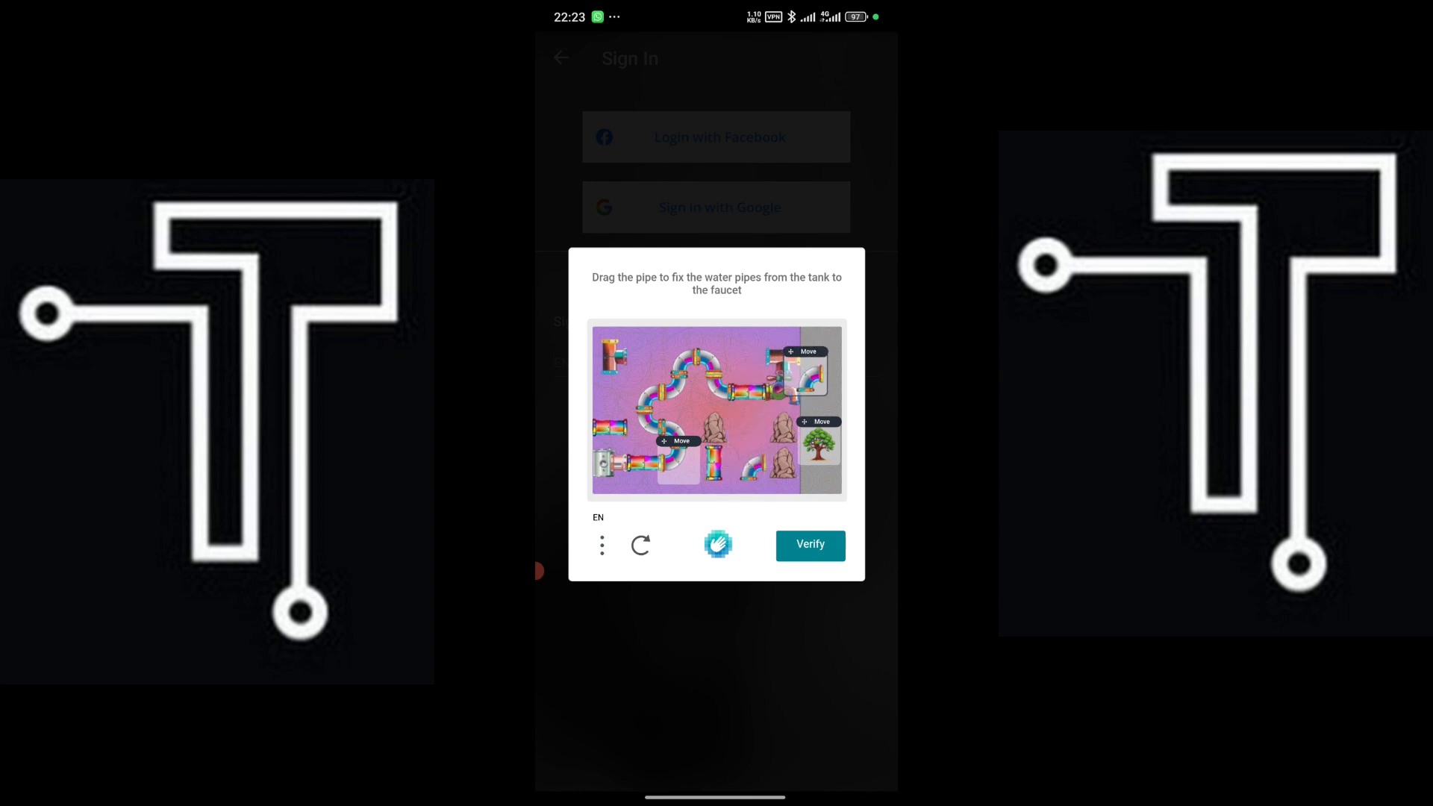
left_click(581, 618)
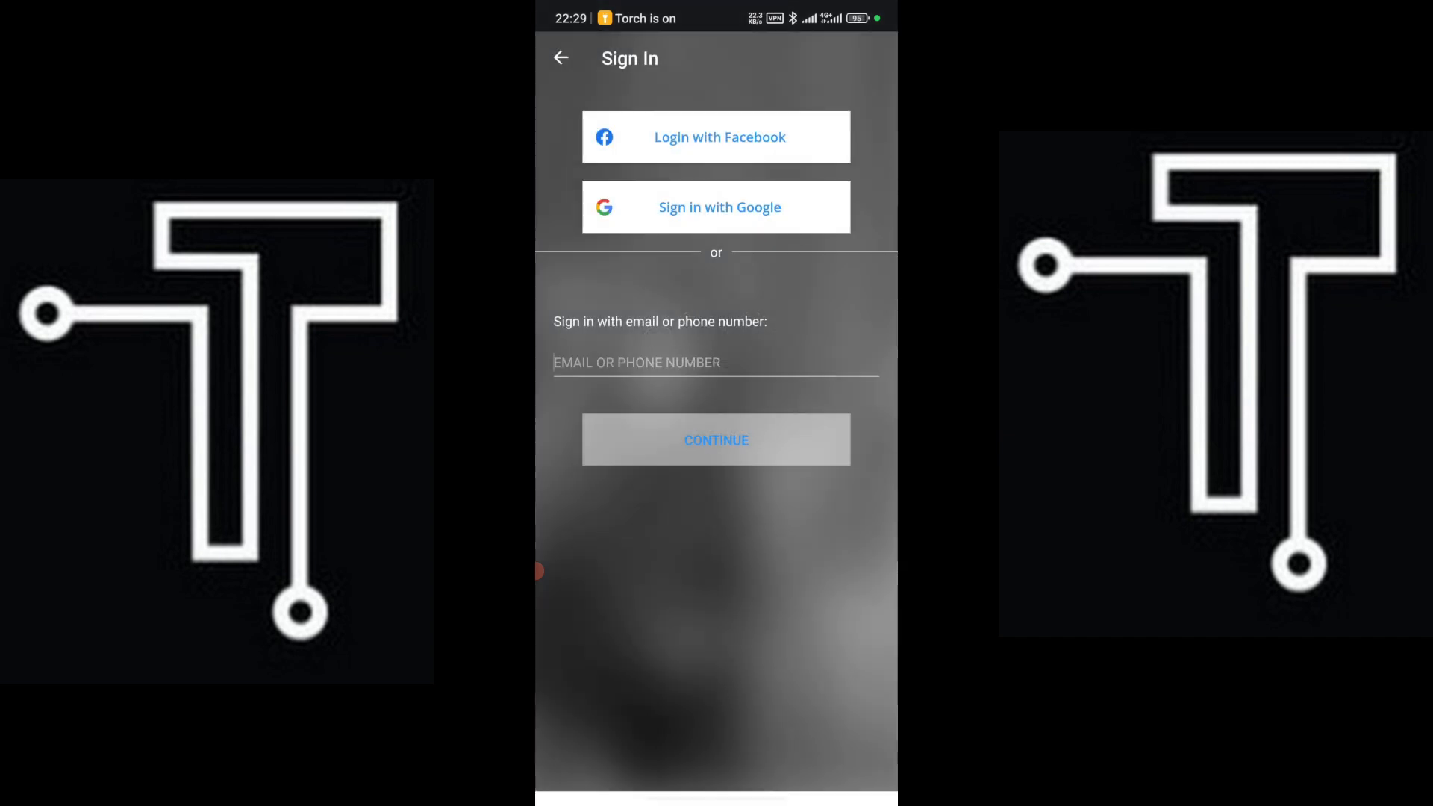
- Begin entering the sign-in email and scroll the account list to pick an address
left_click(715, 361)
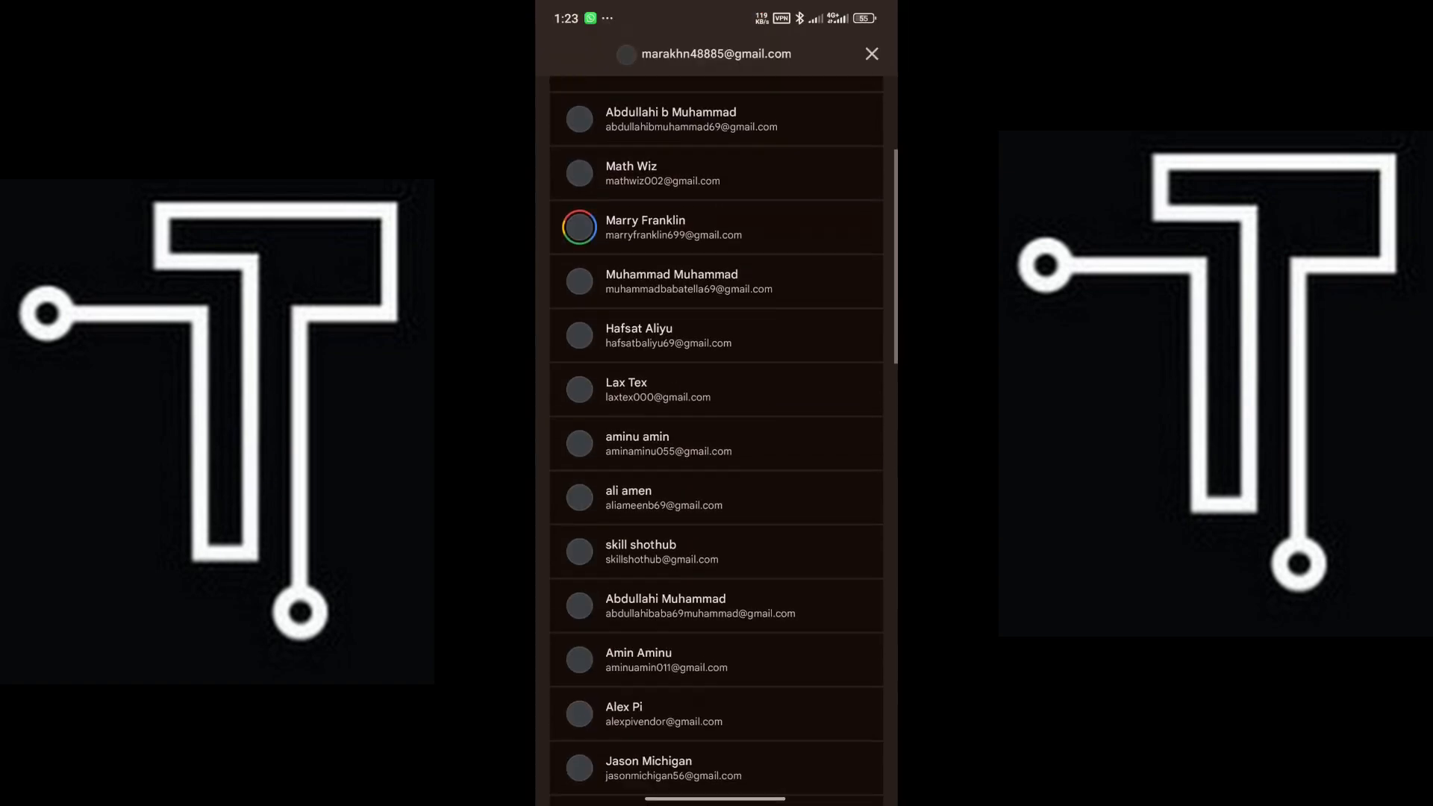
scroll("down", 3)
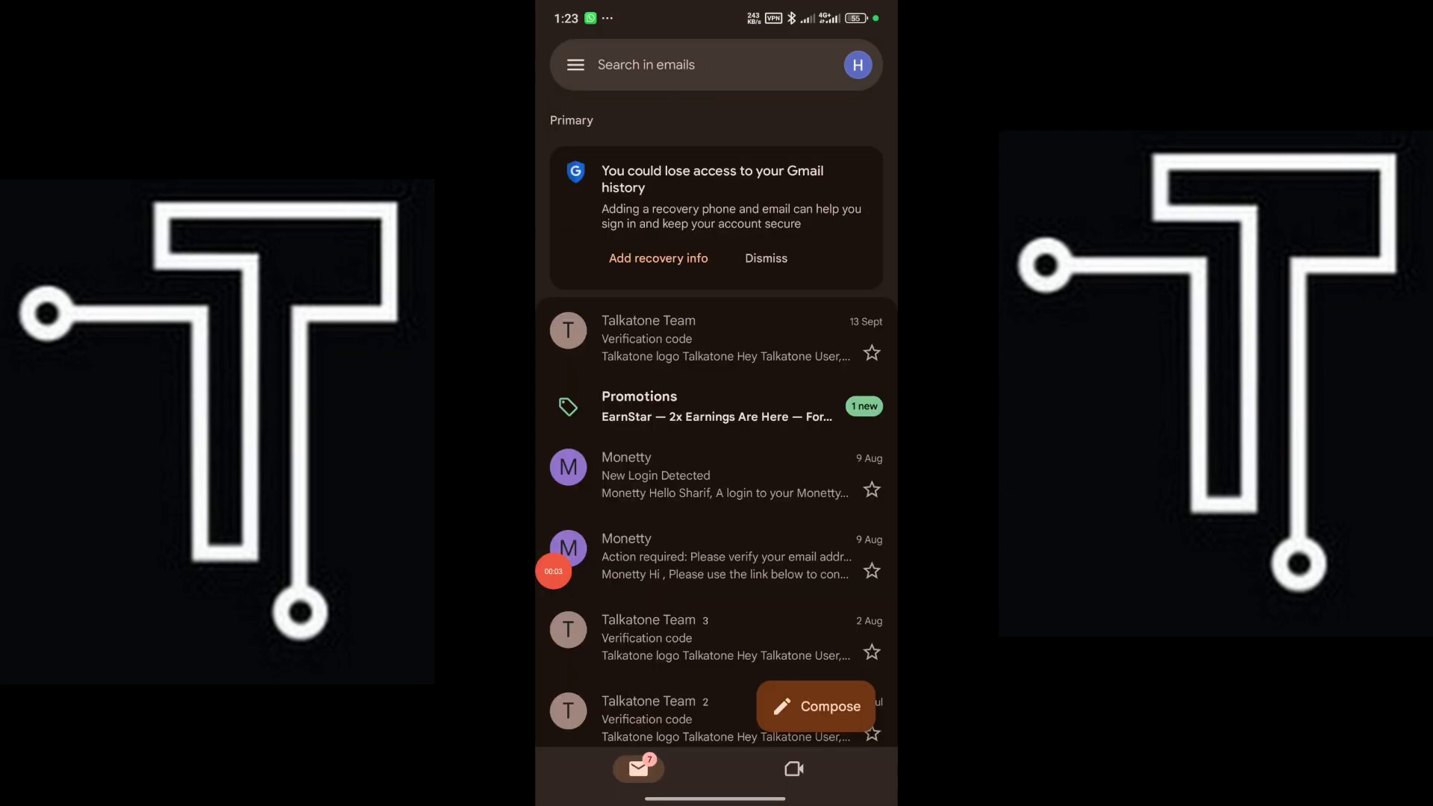
- Switch Gmail to another account to review Talkatone Team verification emails, then return home
left_click(576, 65)
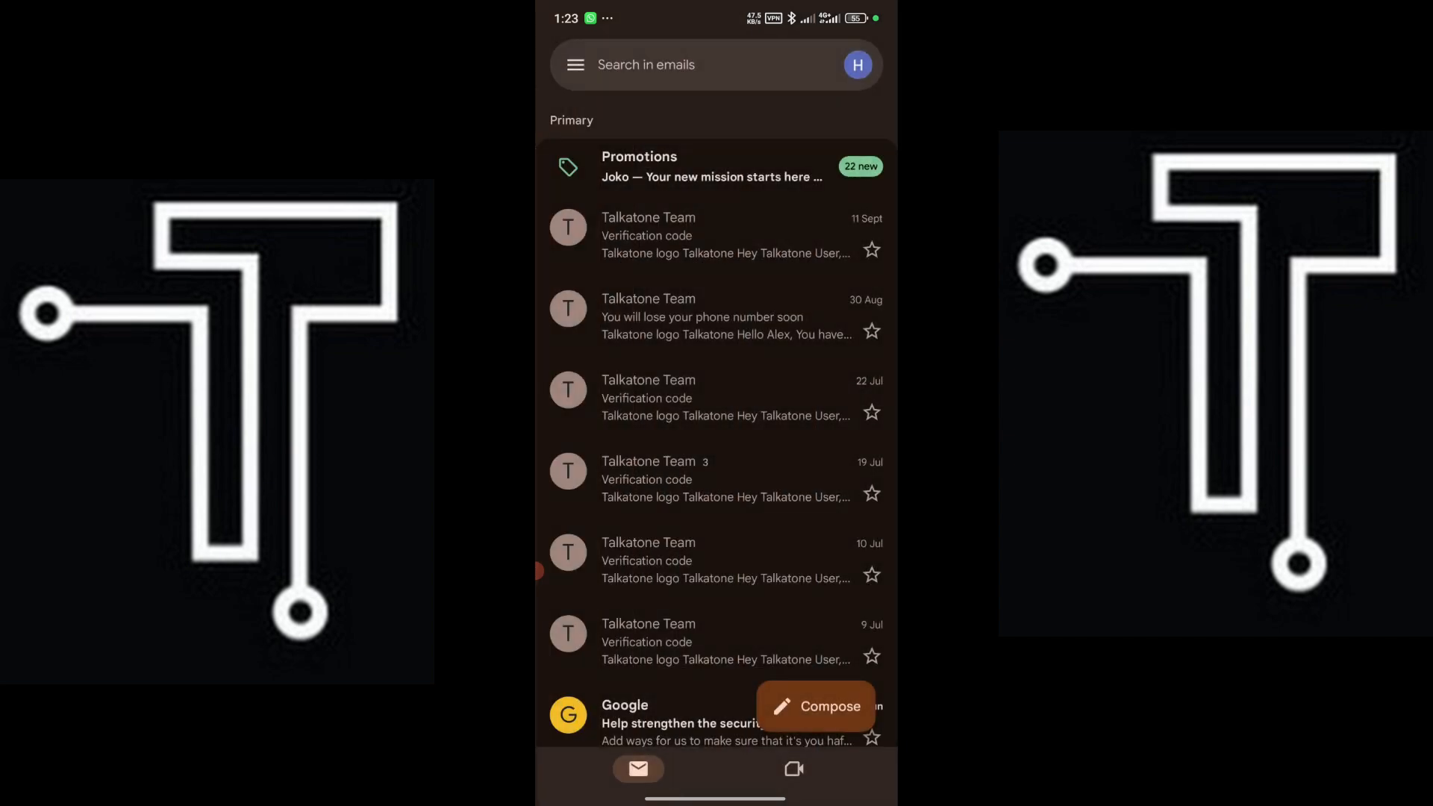
key("home")
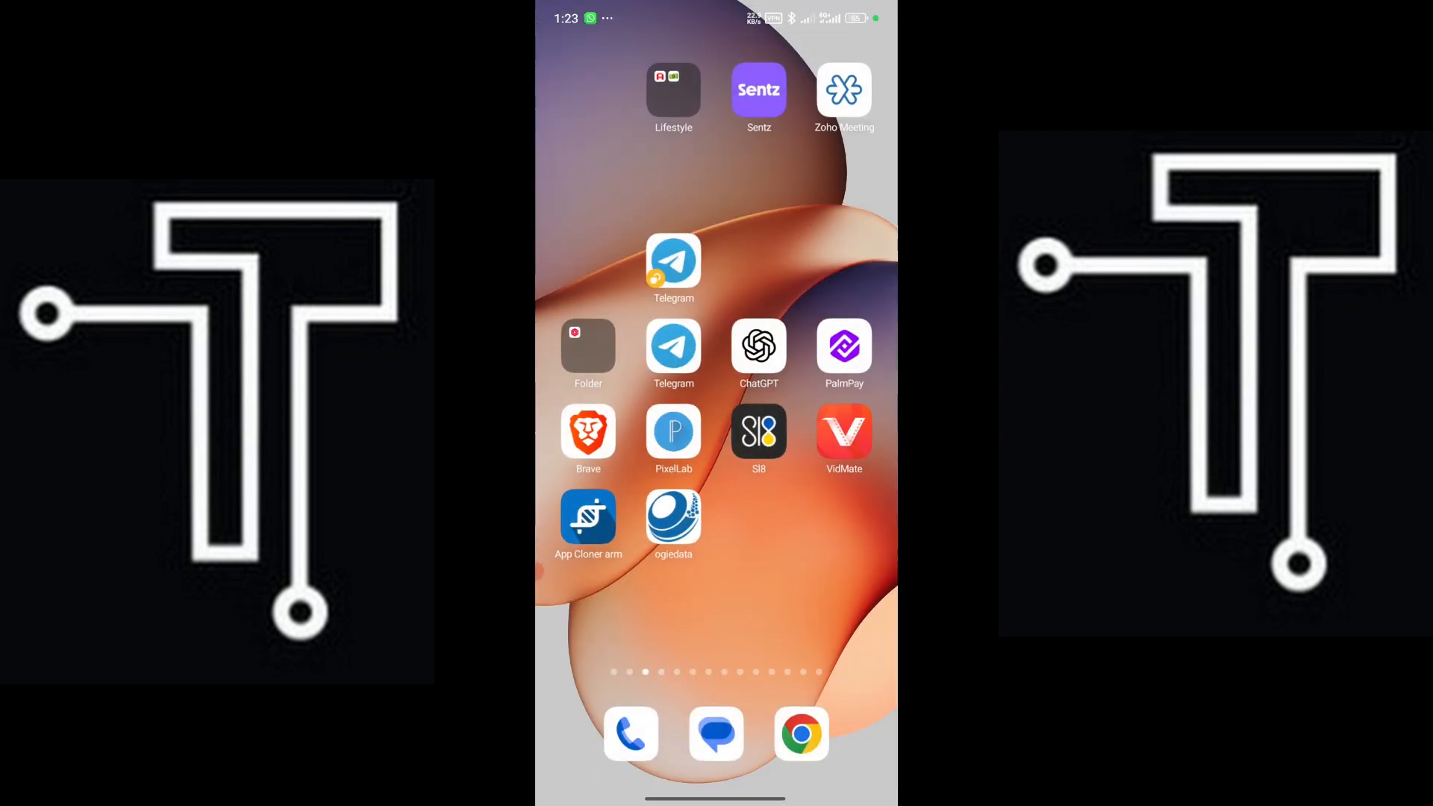
- Swipe across the home screen pages and reopen an app to reach the code entry screen
scroll("left", 3)
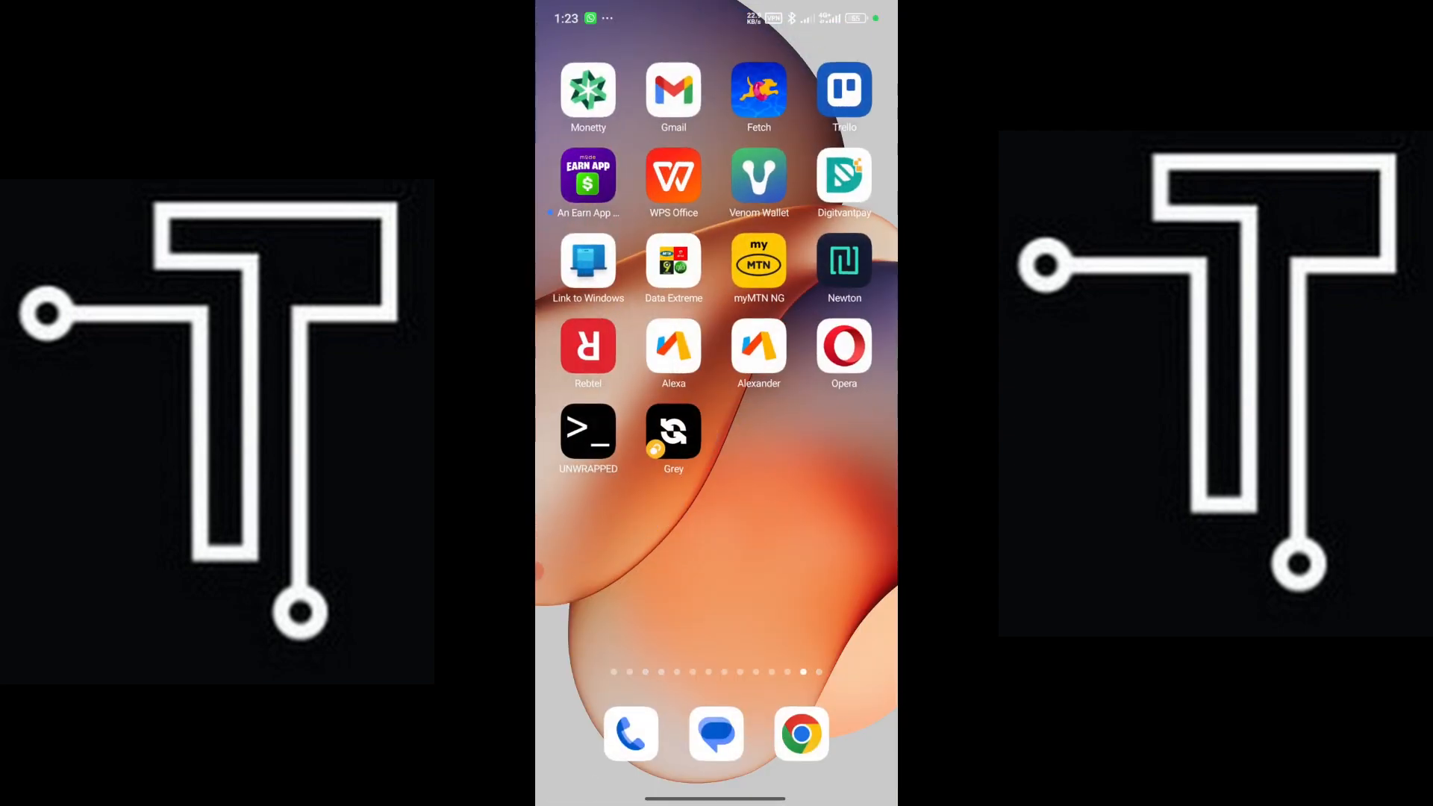
left_click(673, 90)
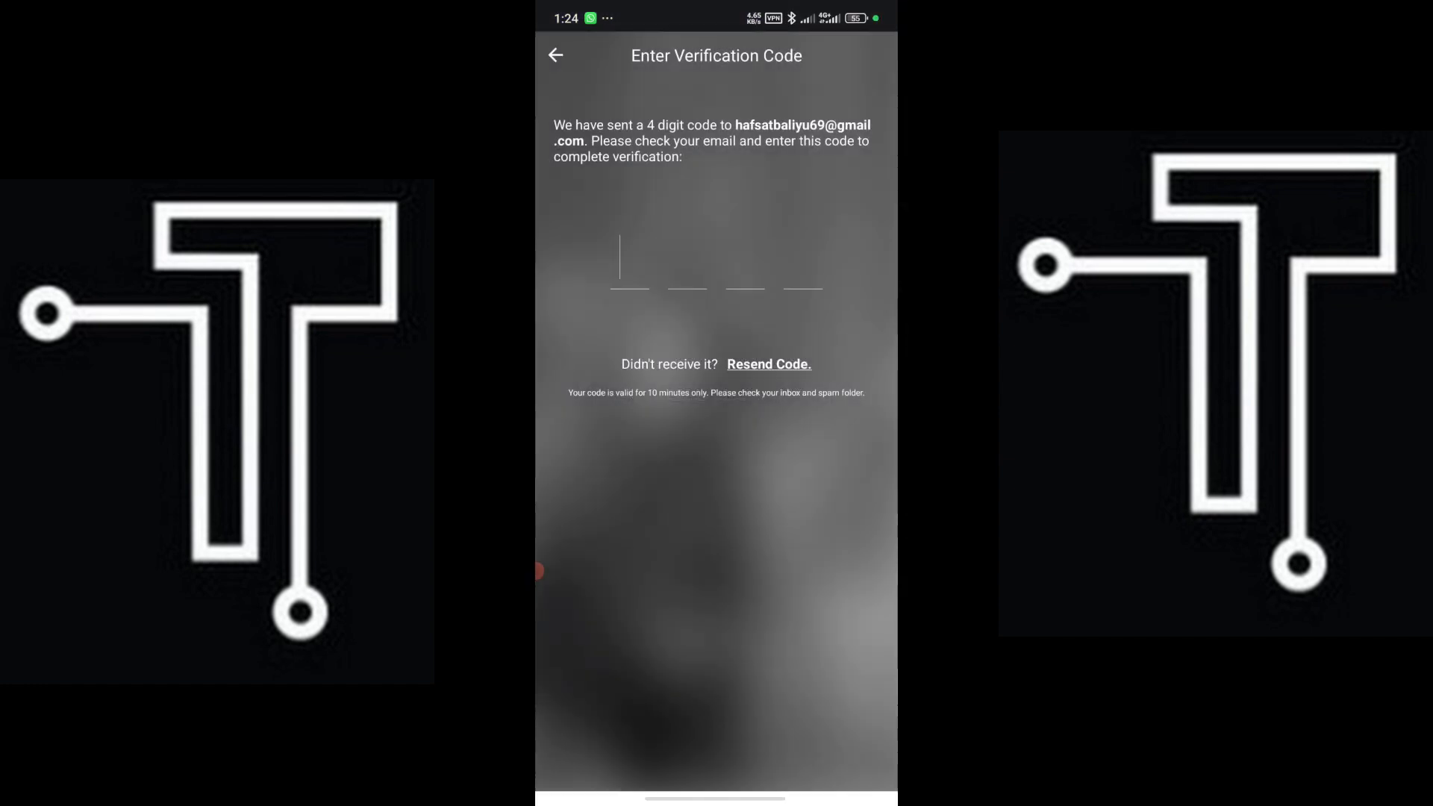
left_click(628, 266)
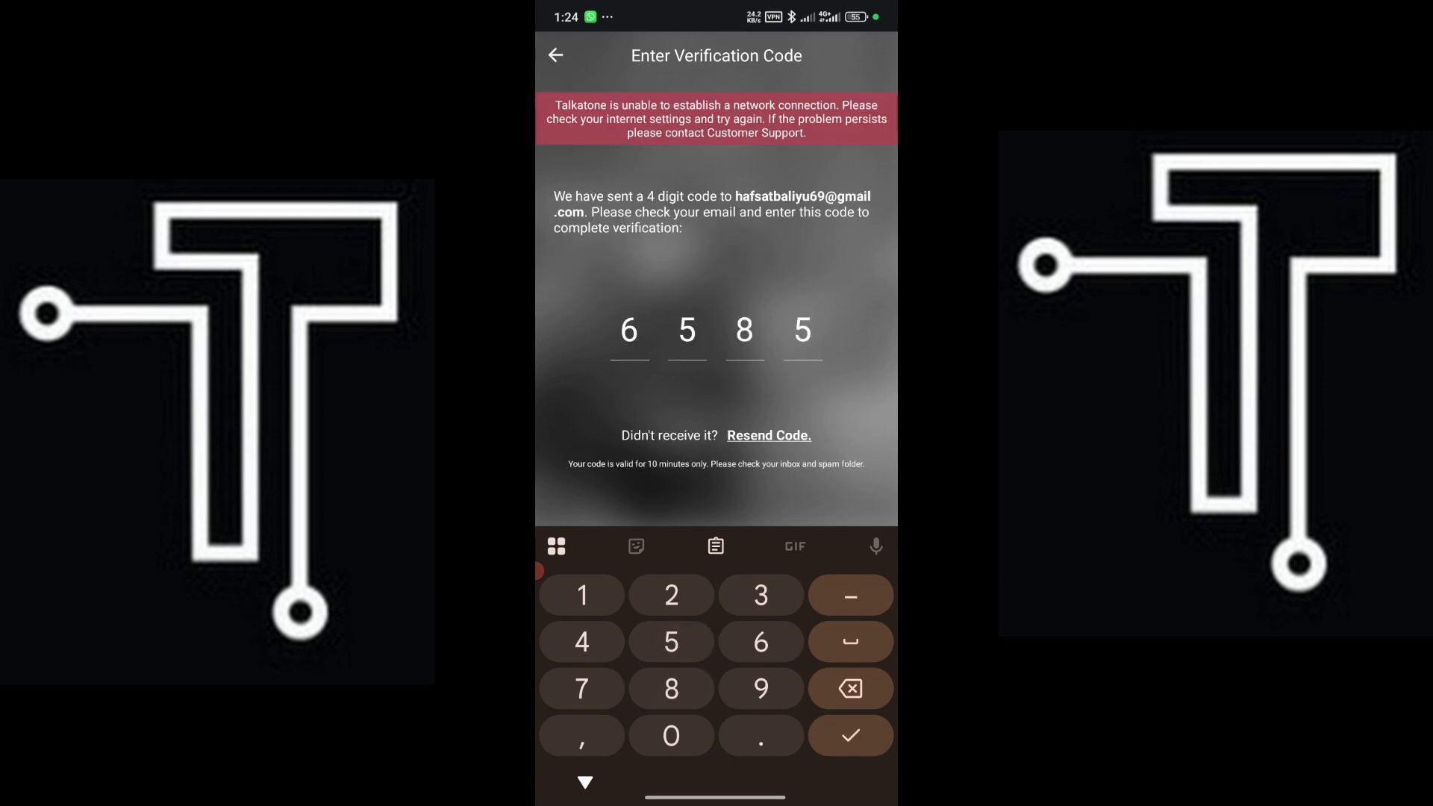
left_click(555, 56)
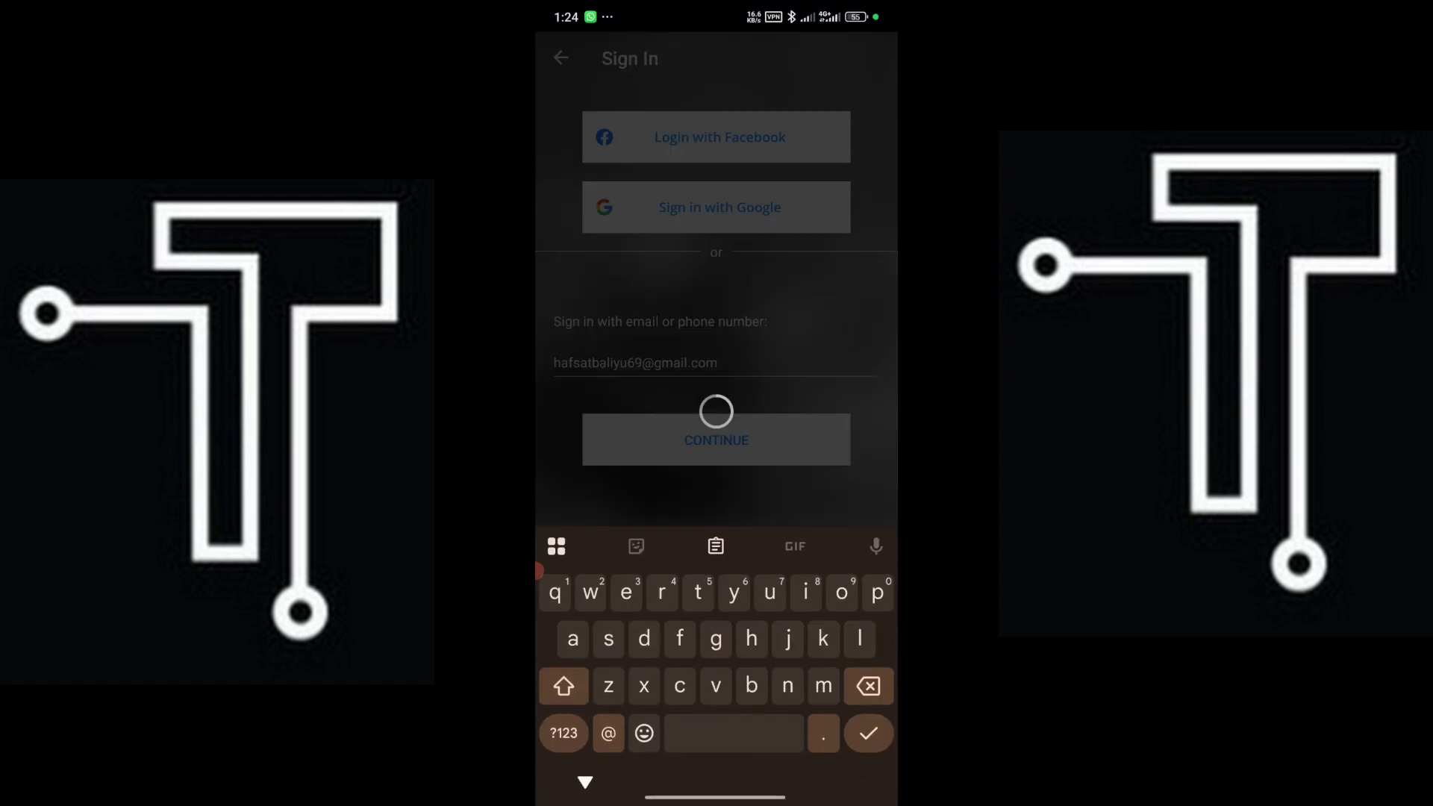
- Resubmit the email address and continue until the account signs in to the Calls screen
left_click(716, 438)
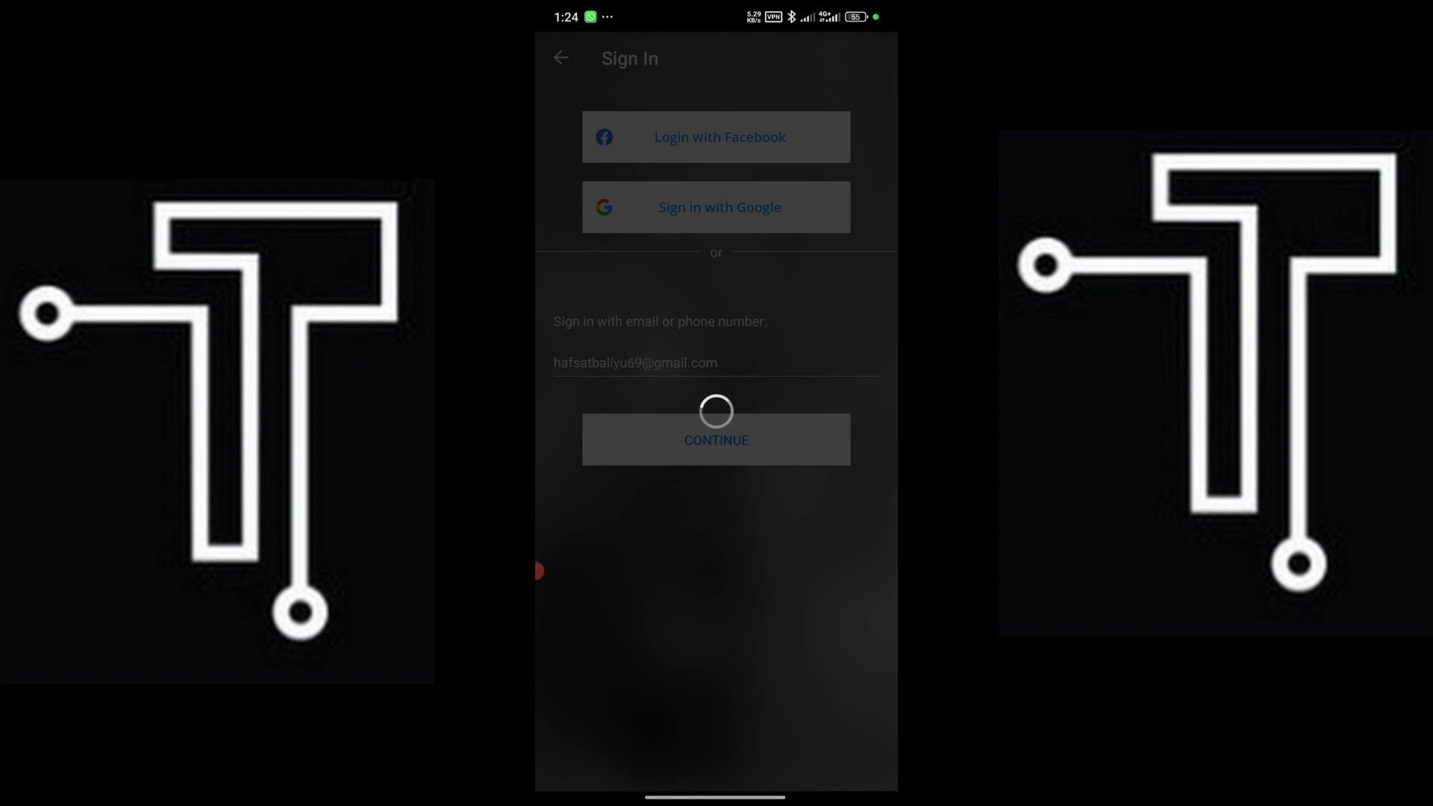
left_click(715, 363)
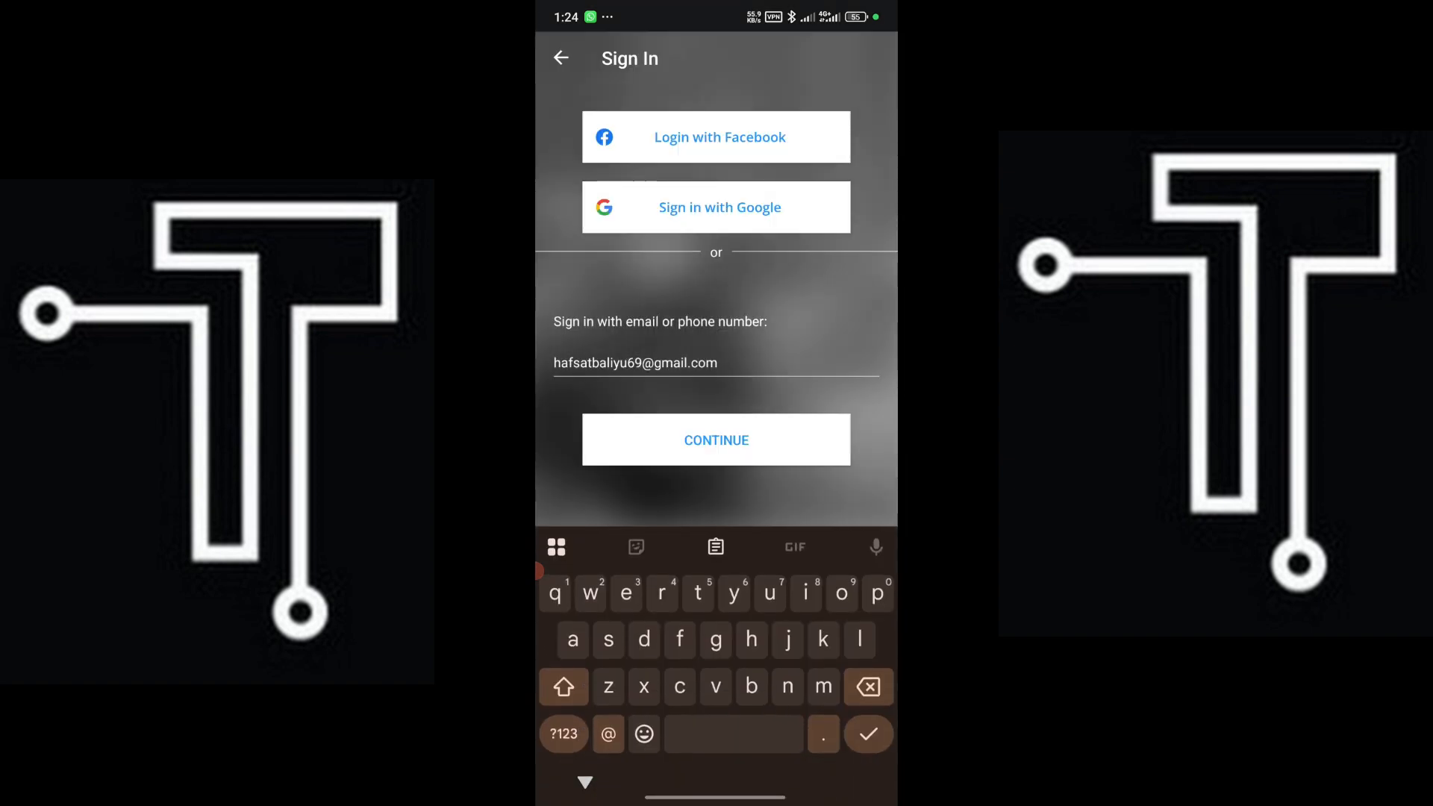
left_click(715, 439)
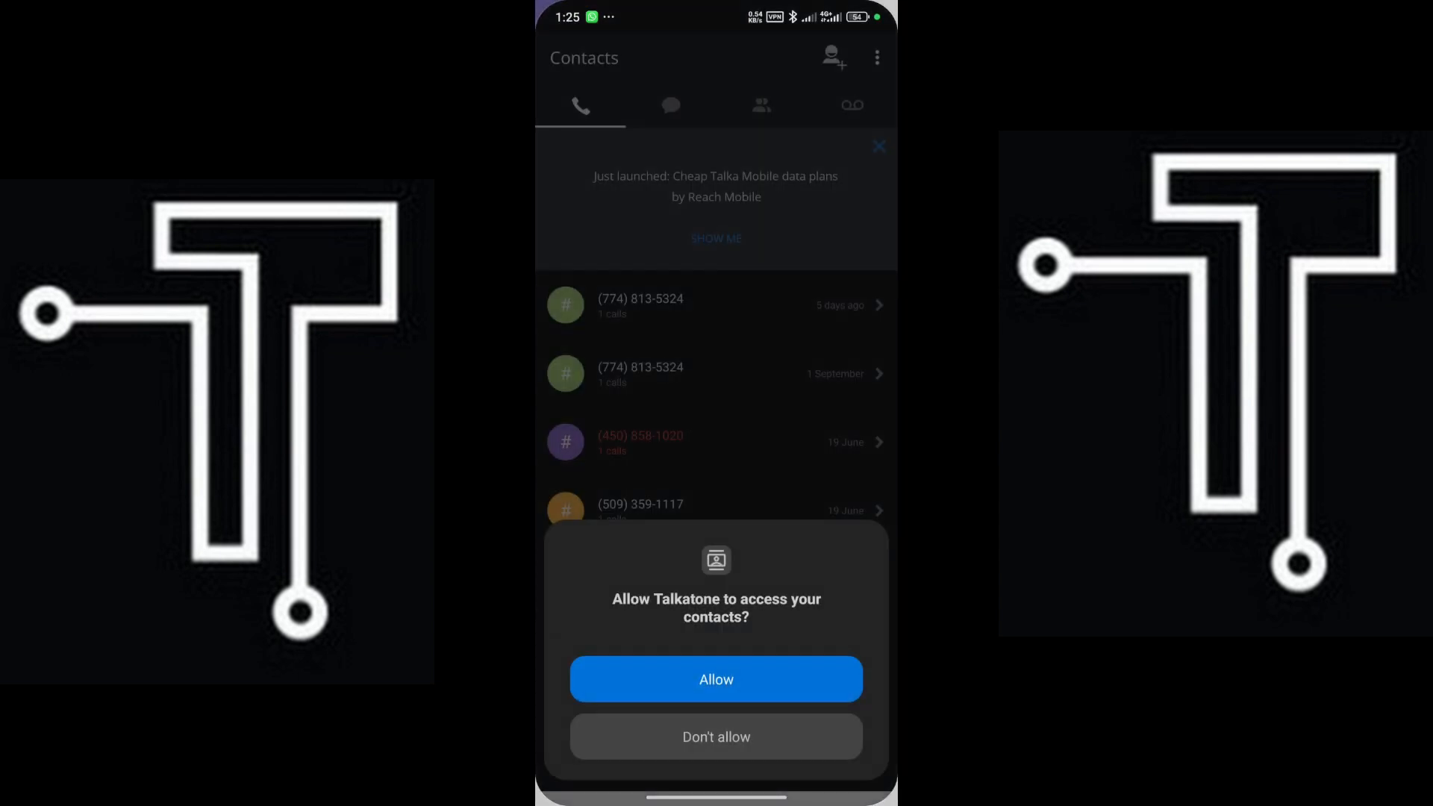
- Allow contacts access and review the calls, contacts with My number, and voicemail tabs
left_click(715, 679)
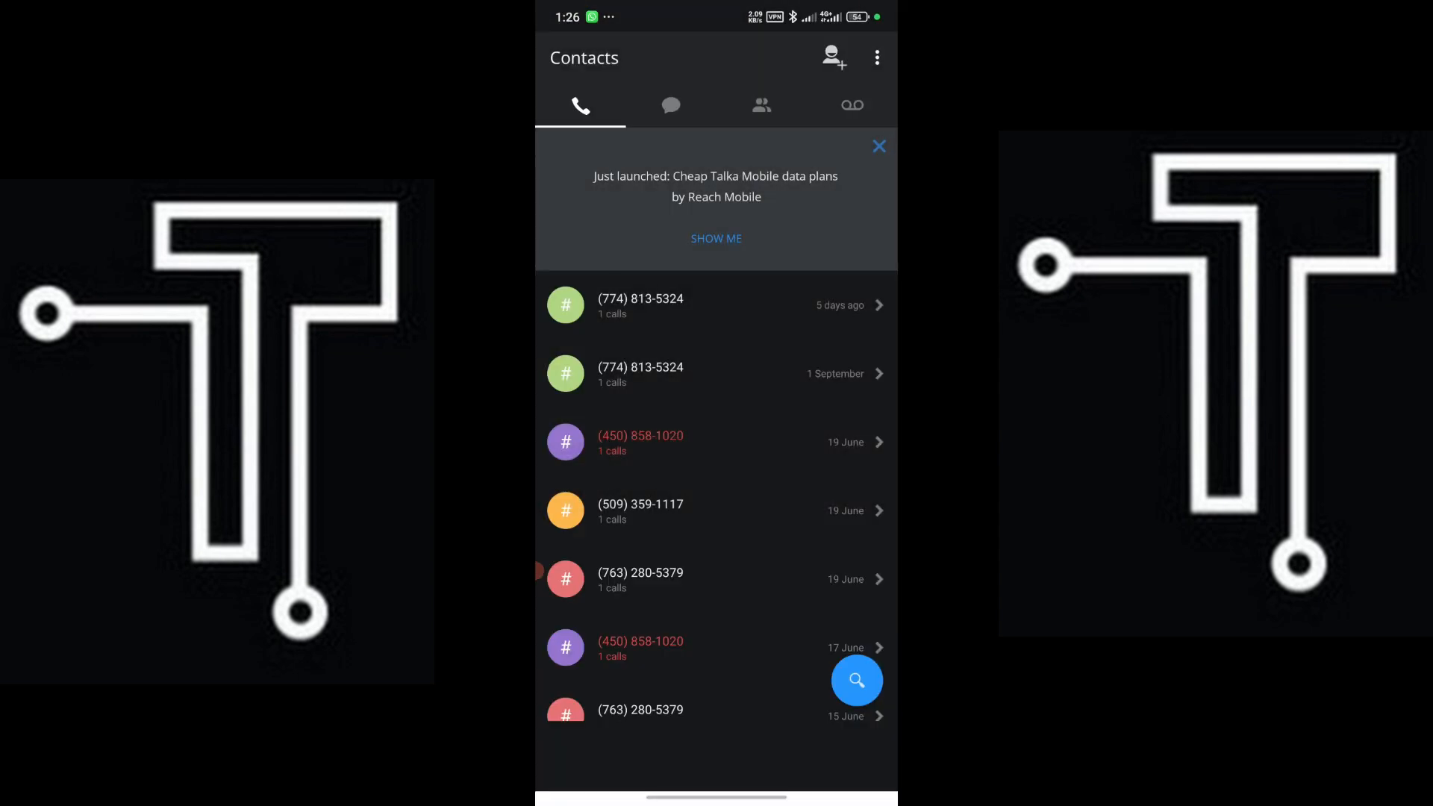
left_click(580, 104)
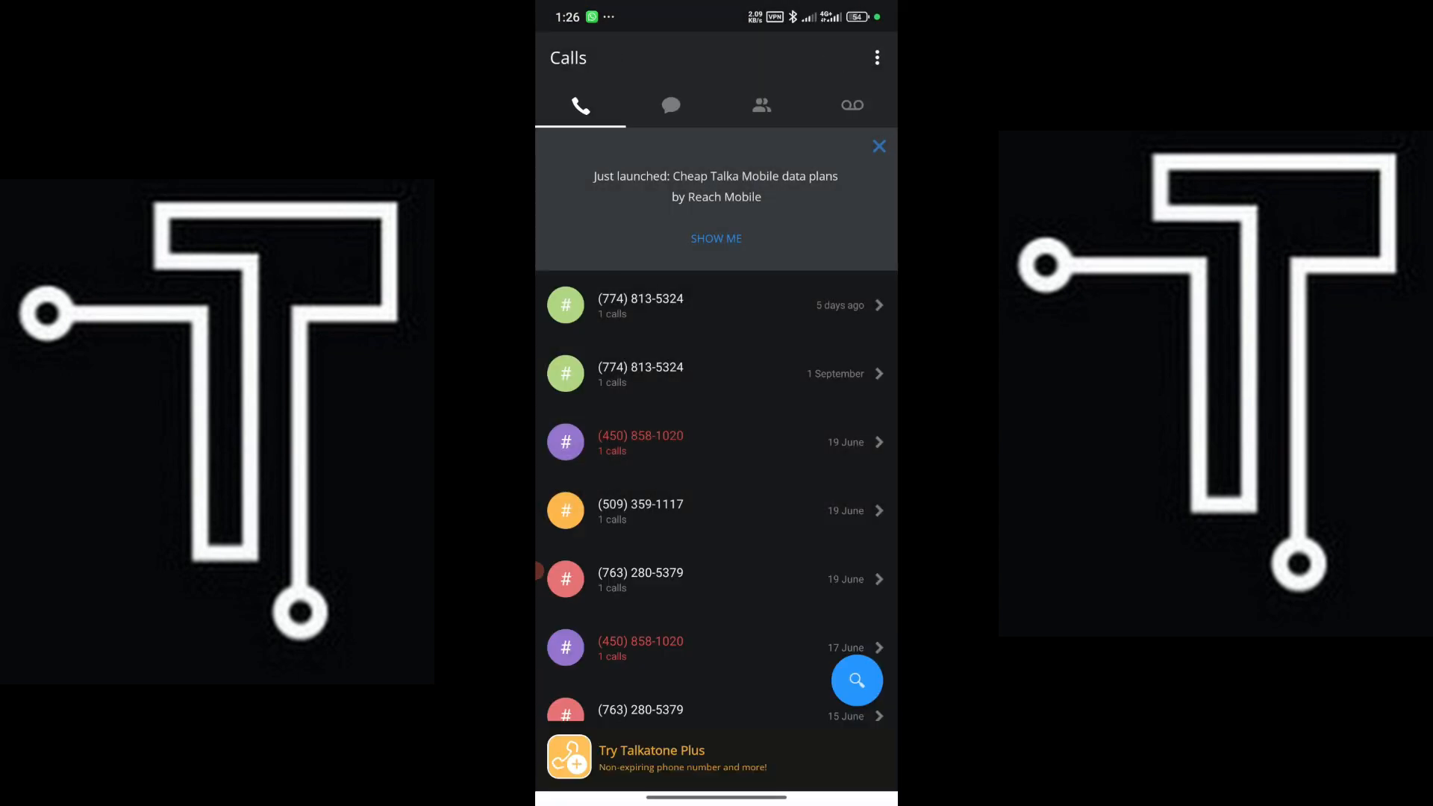
left_click(759, 105)
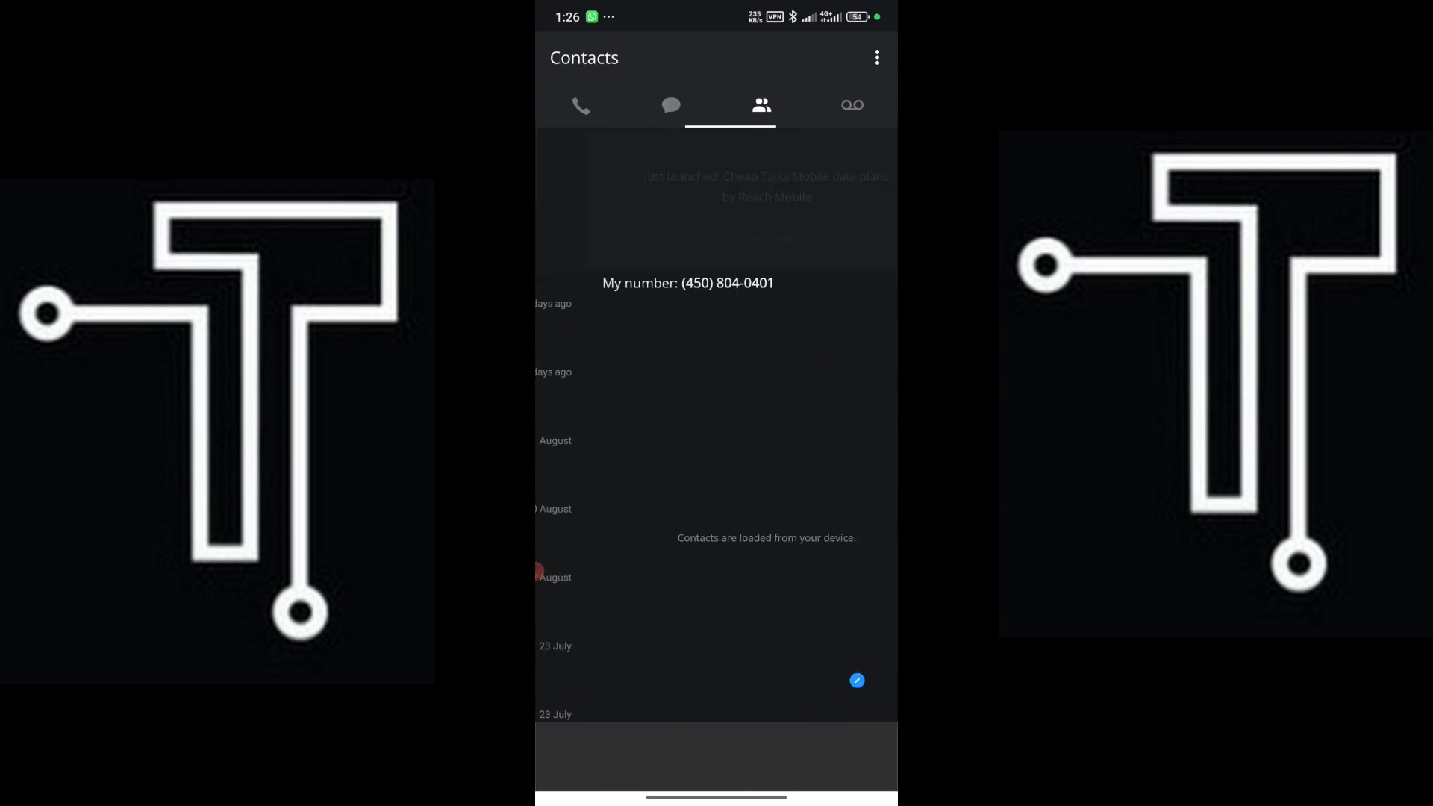
left_click(851, 104)
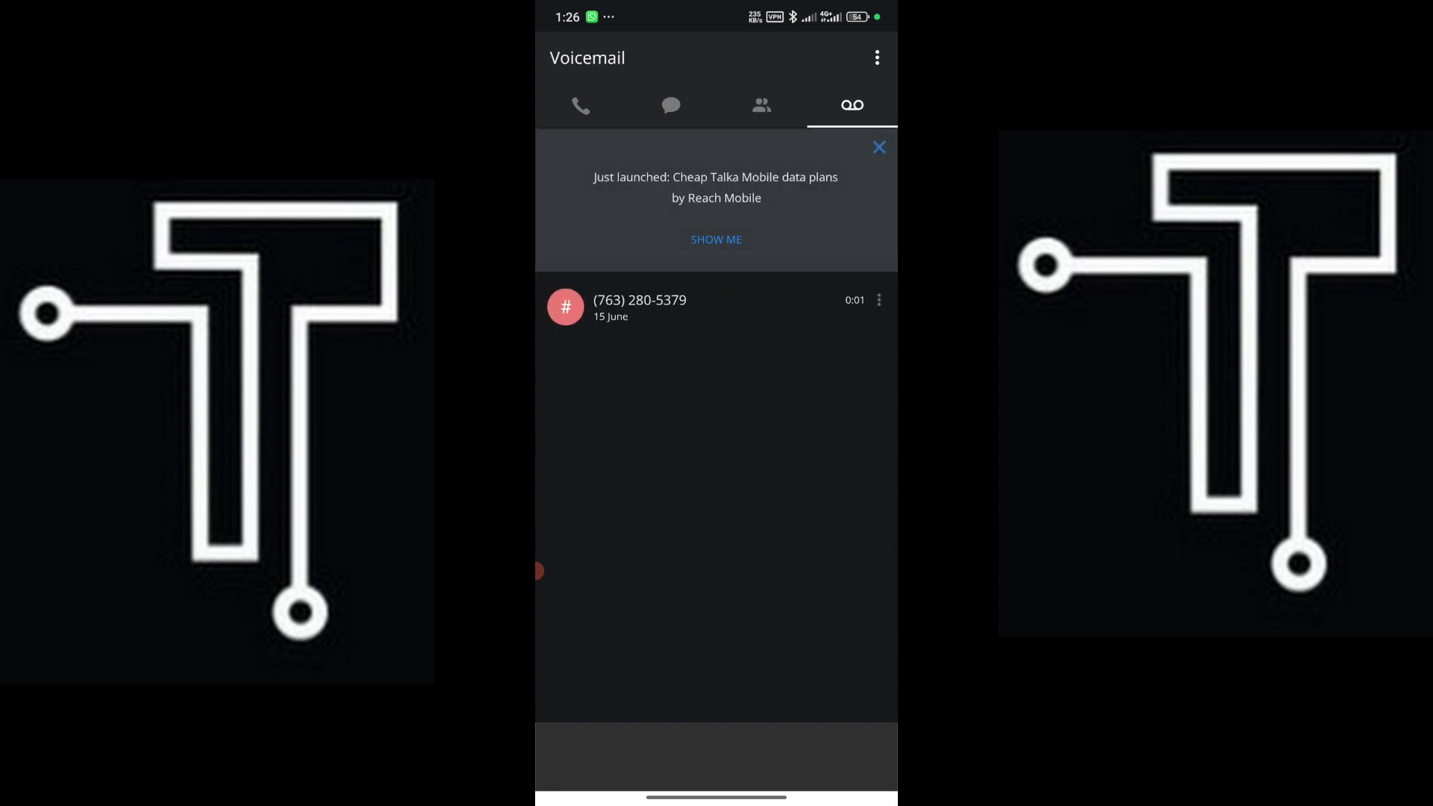
left_click(876, 57)
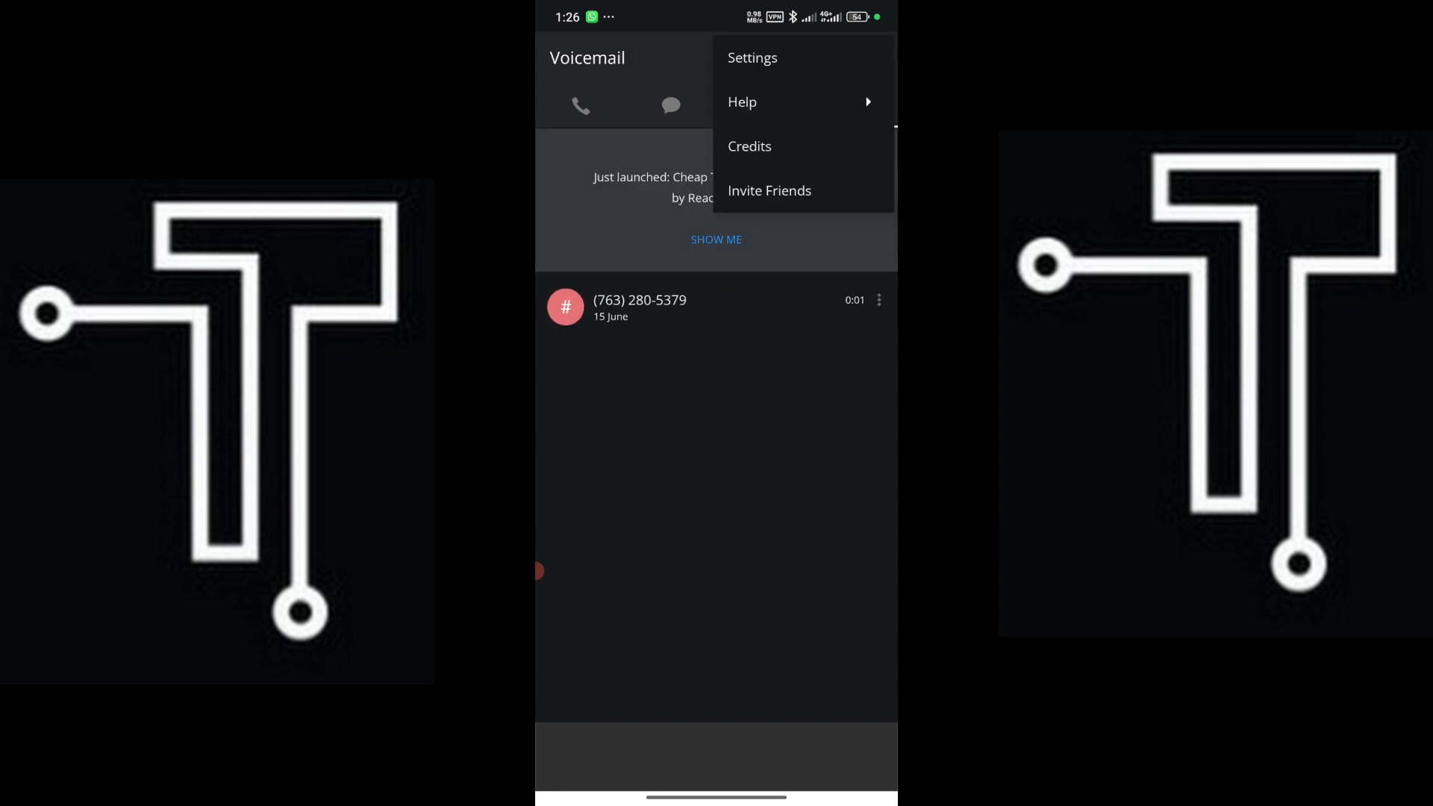
left_click(750, 58)
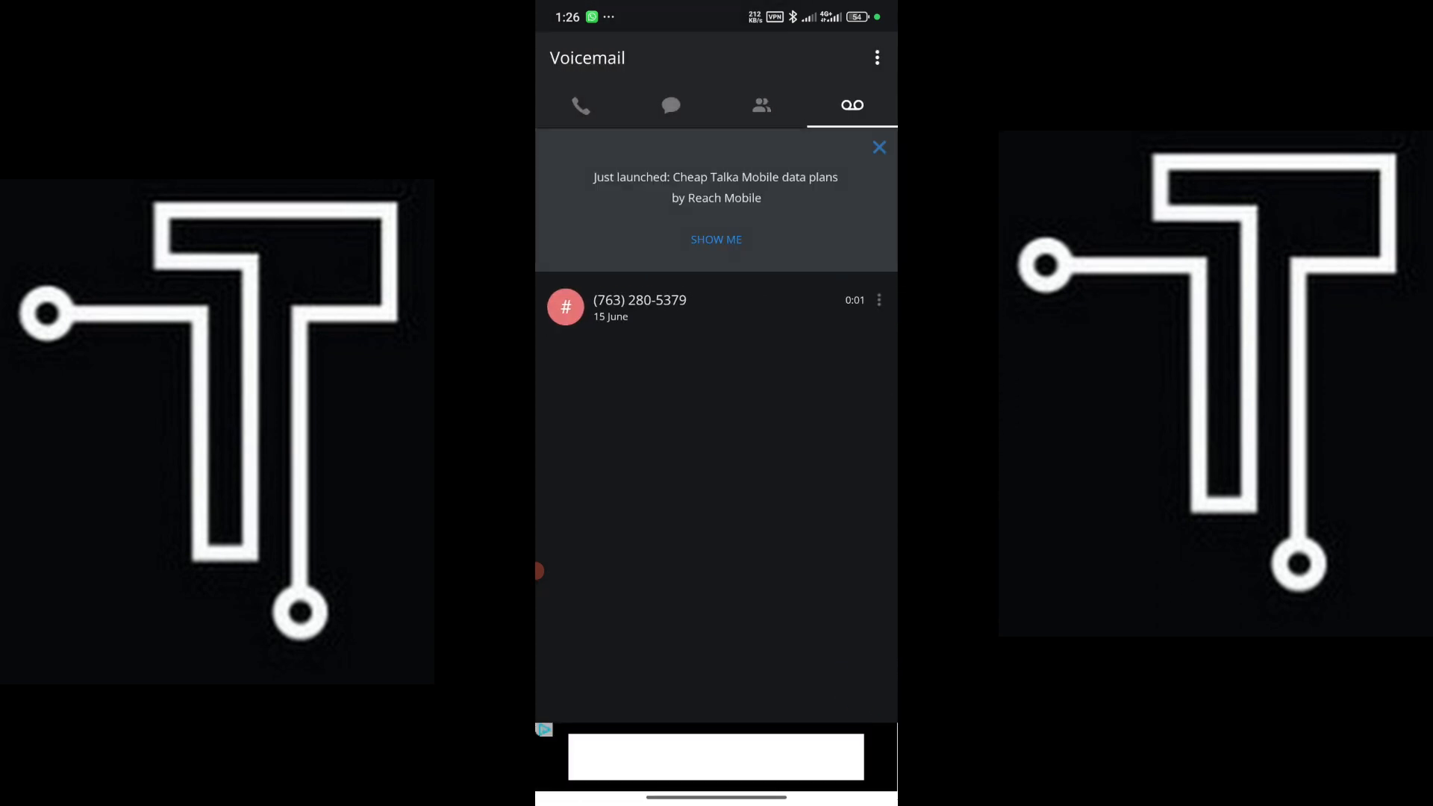
left_click(760, 104)
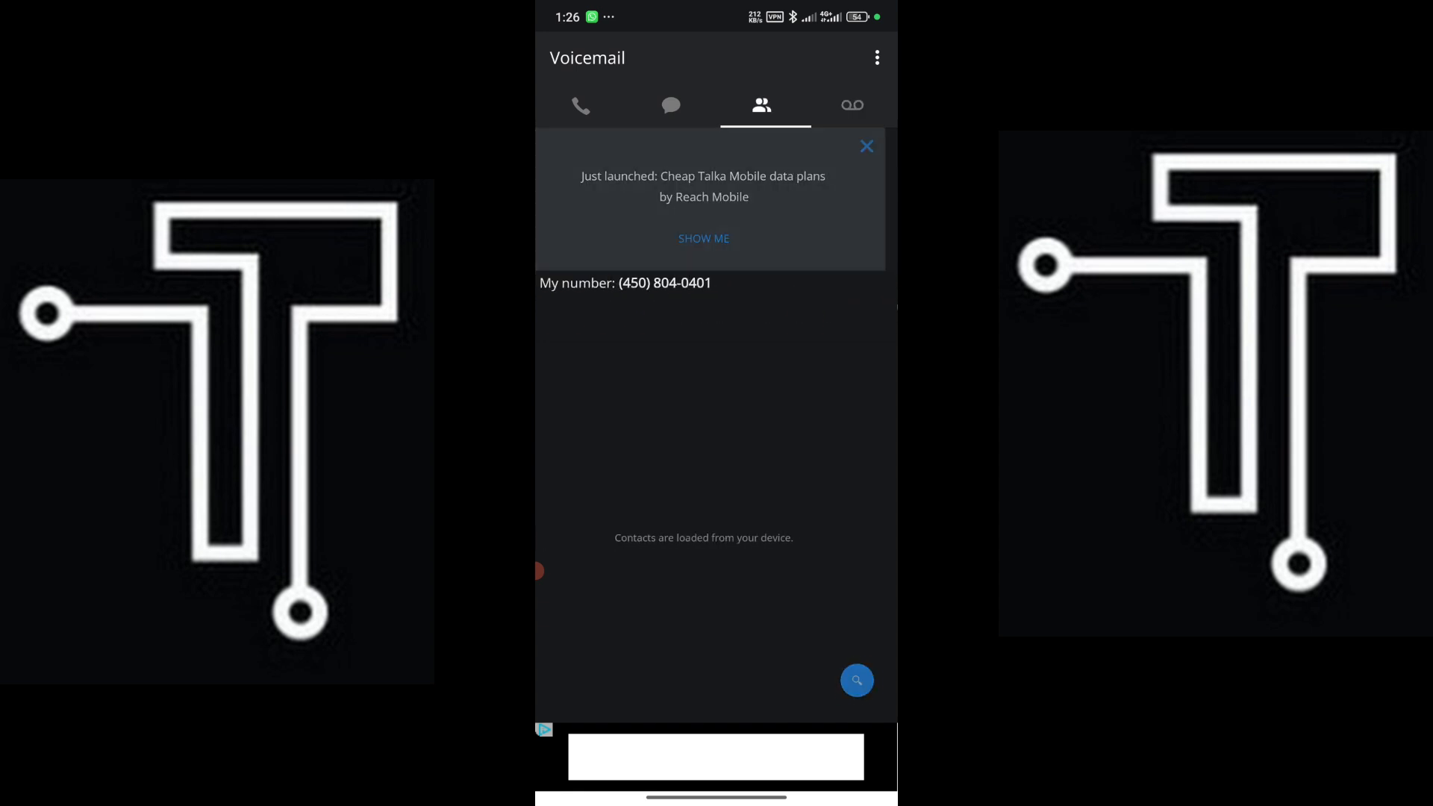
left_click(851, 104)
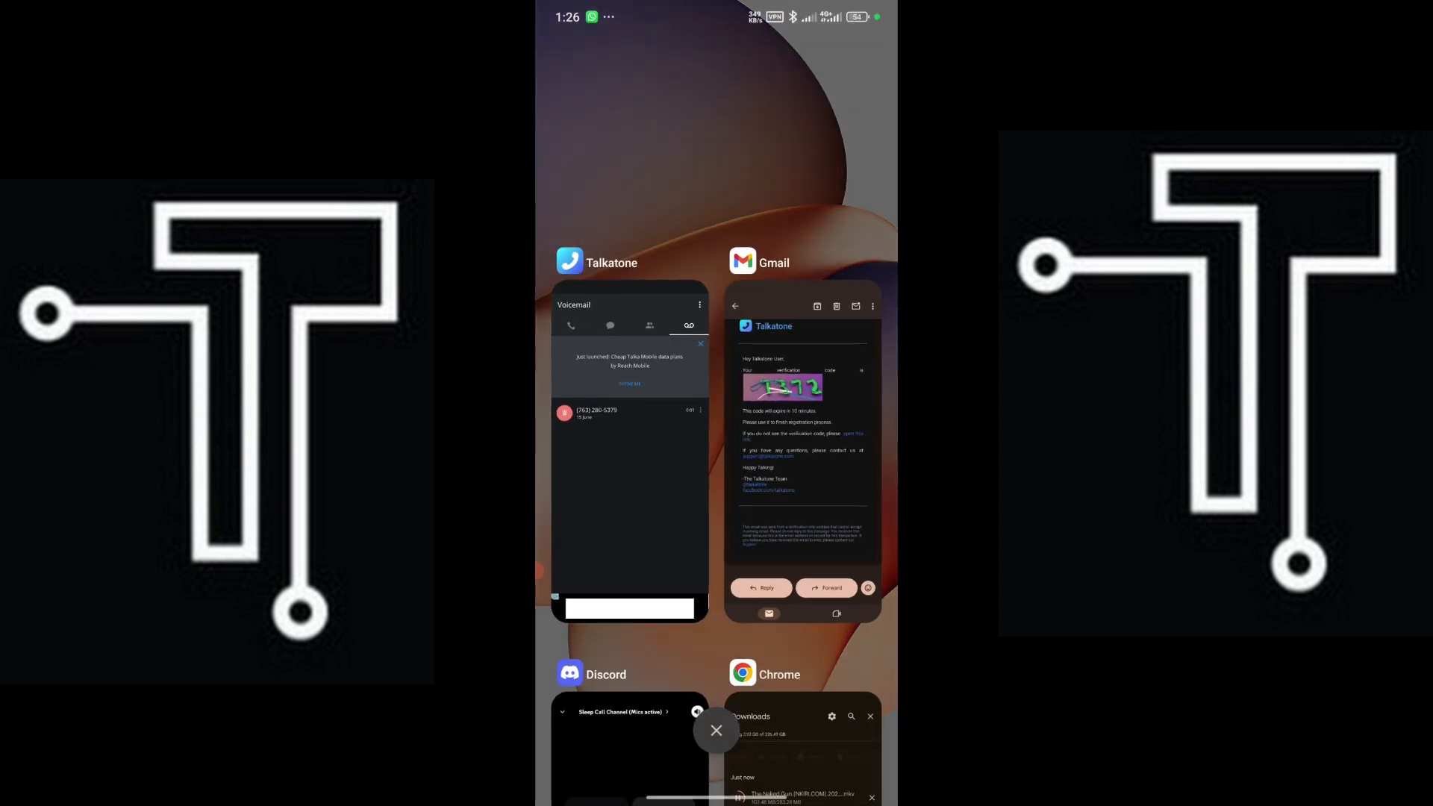
- Browse the recent app cards (Talkatone, Gmail, Discord, Chrome) and return to Talkatone
scroll("down", 3)
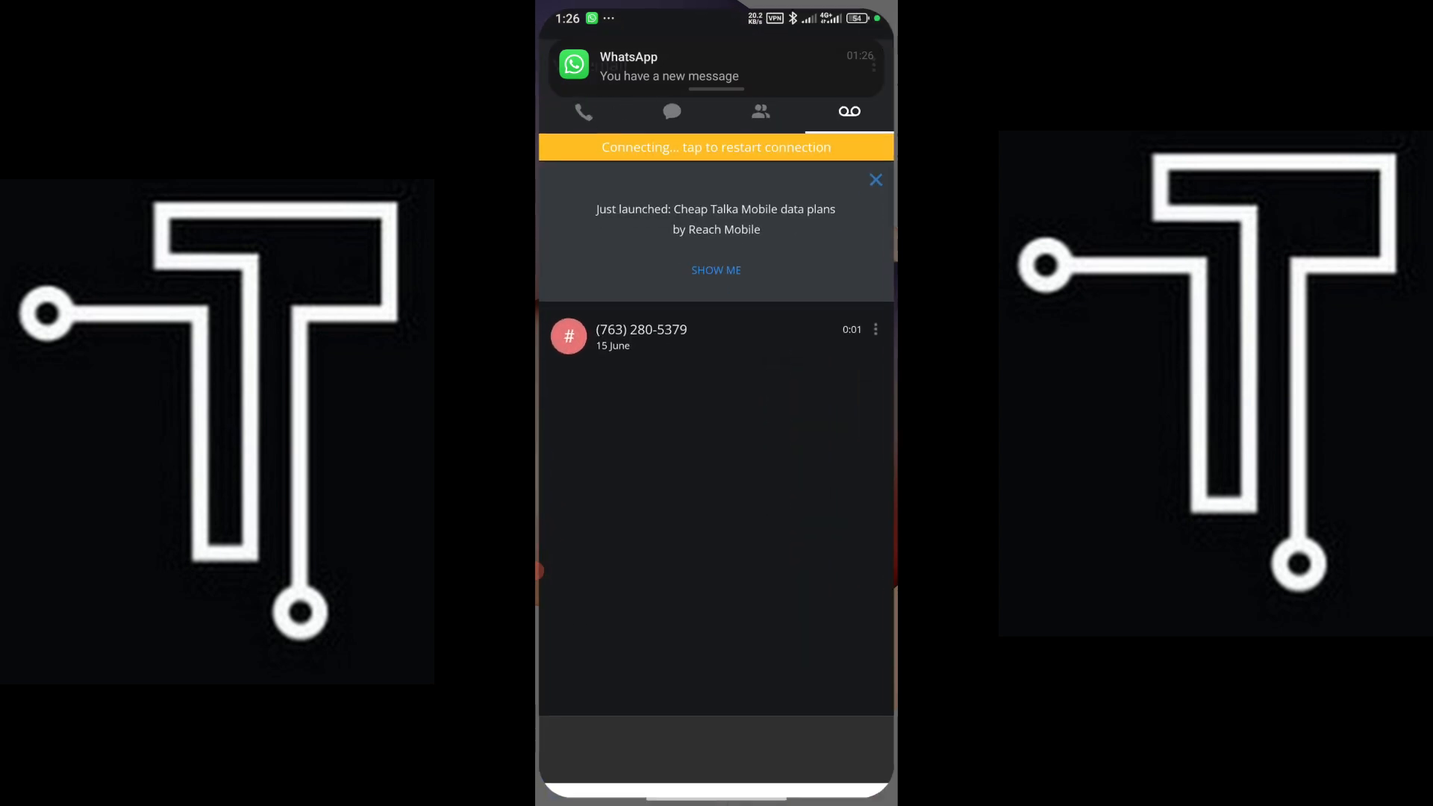
left_click(760, 112)
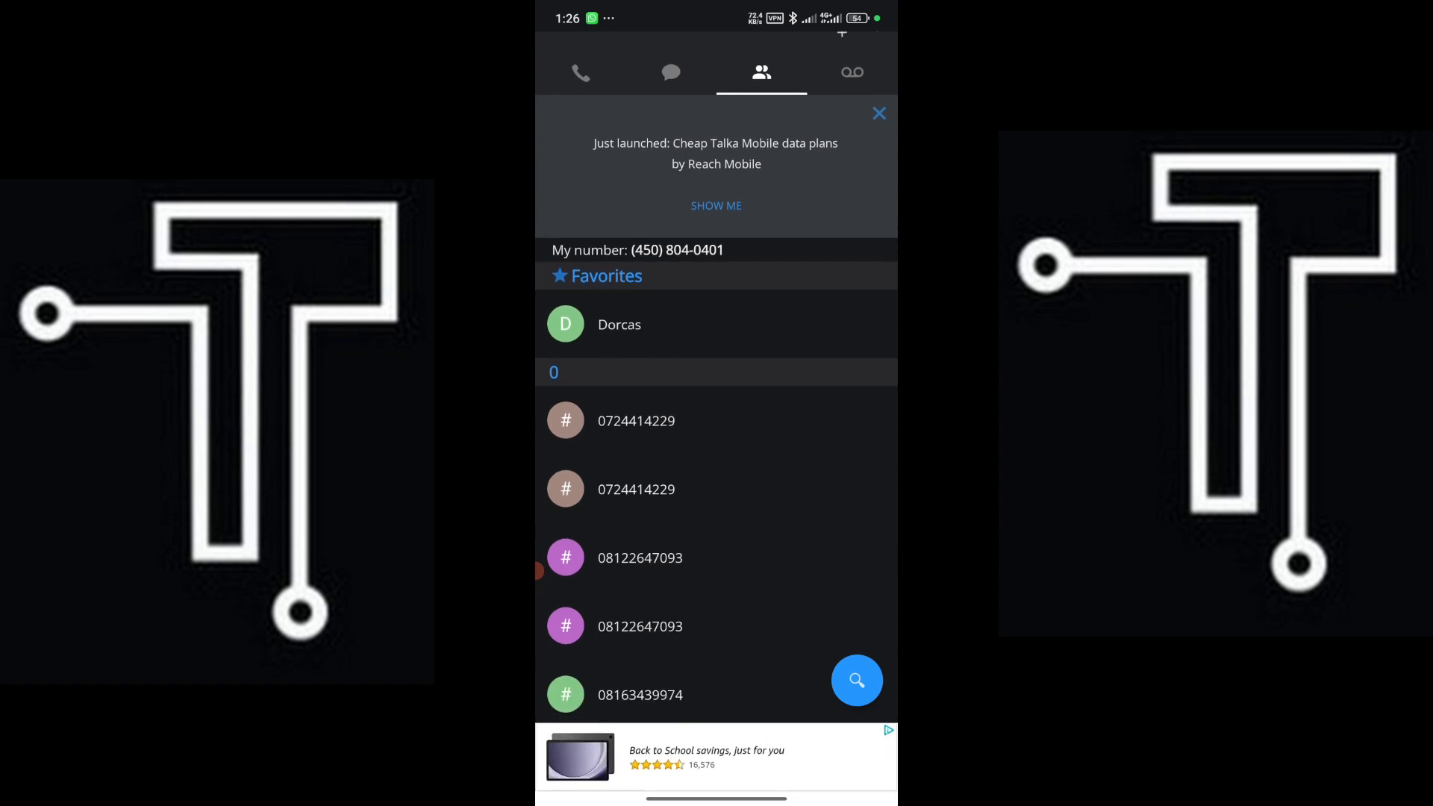
scroll("down", 3)
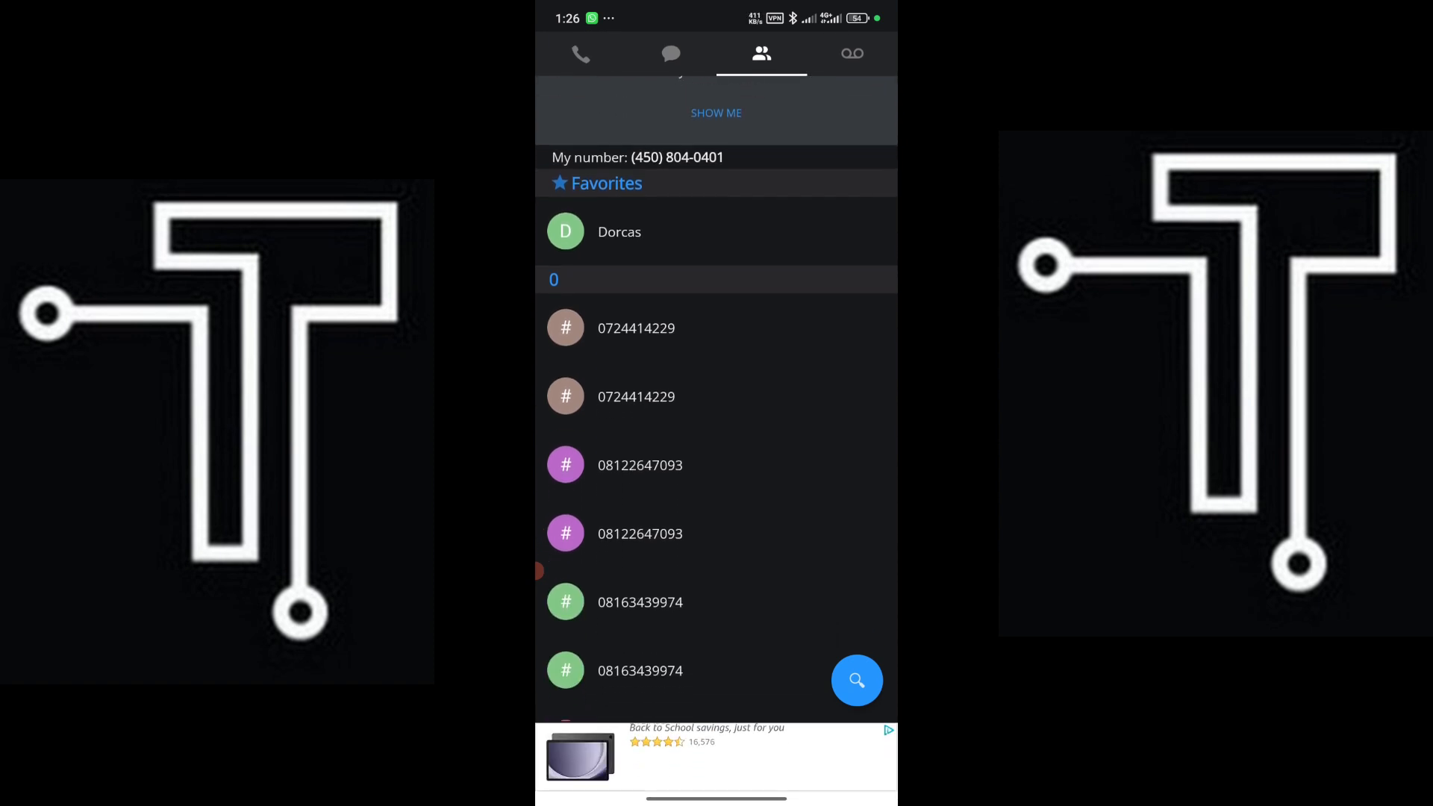